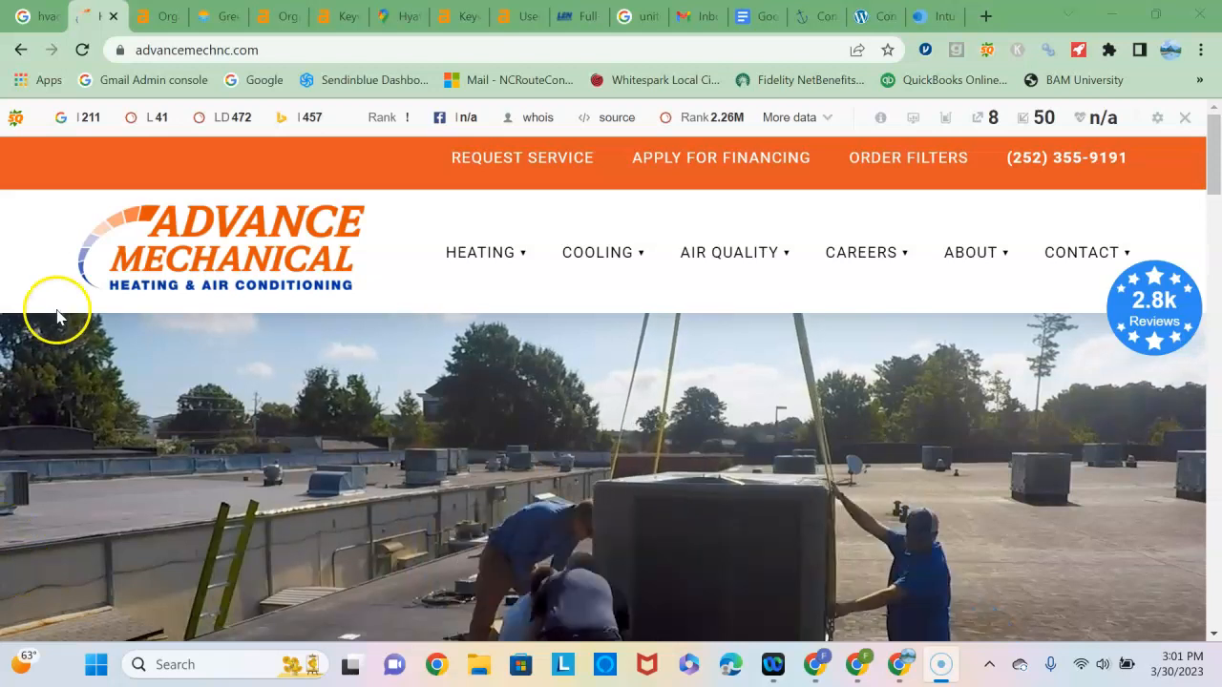
mouse_move(243, 262)
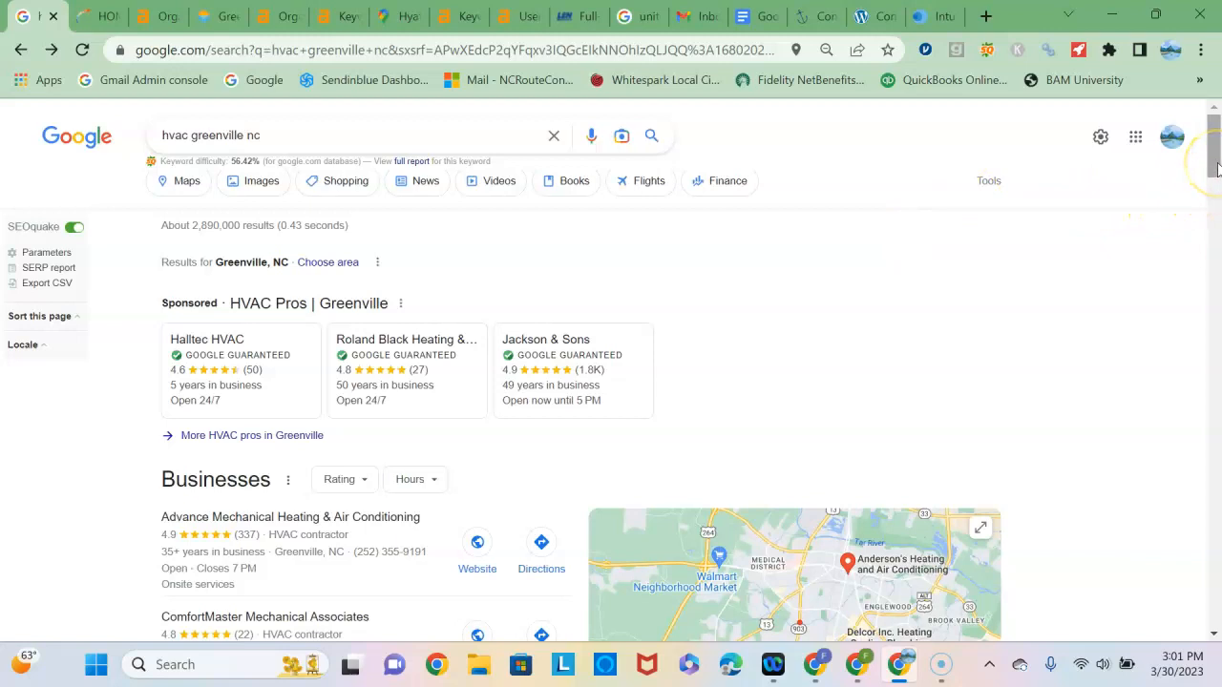
mouse_move(1076, 220)
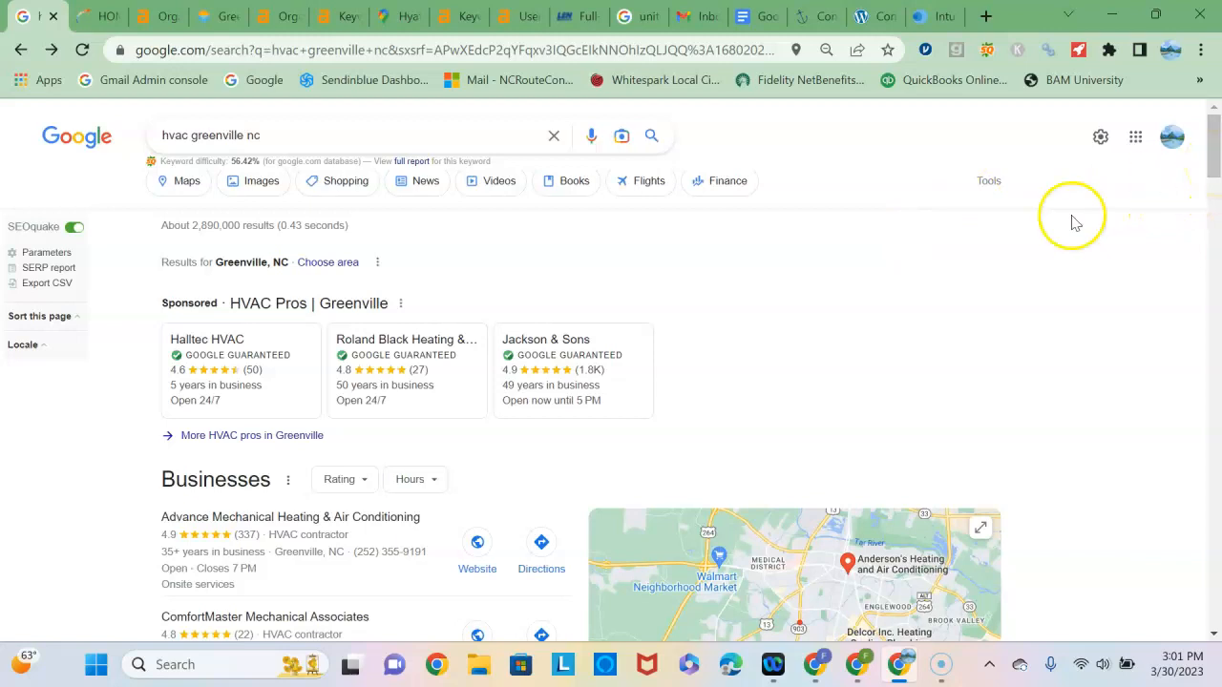
mouse_move(405, 362)
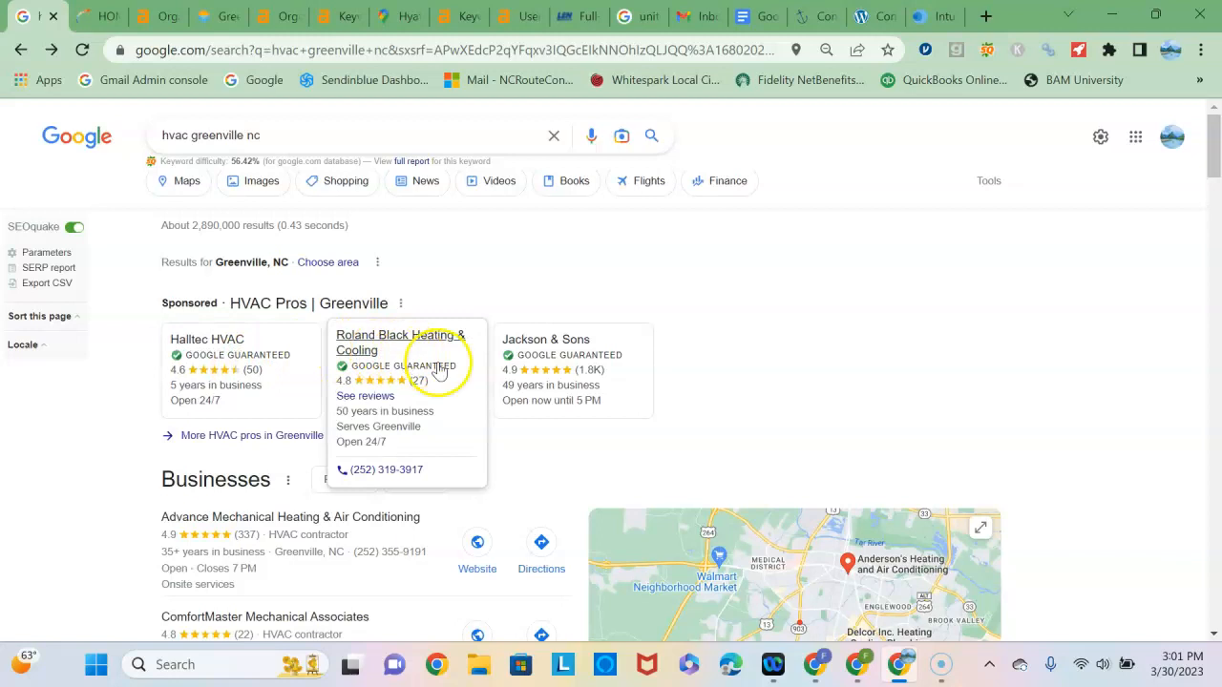
mouse_move(1188, 153)
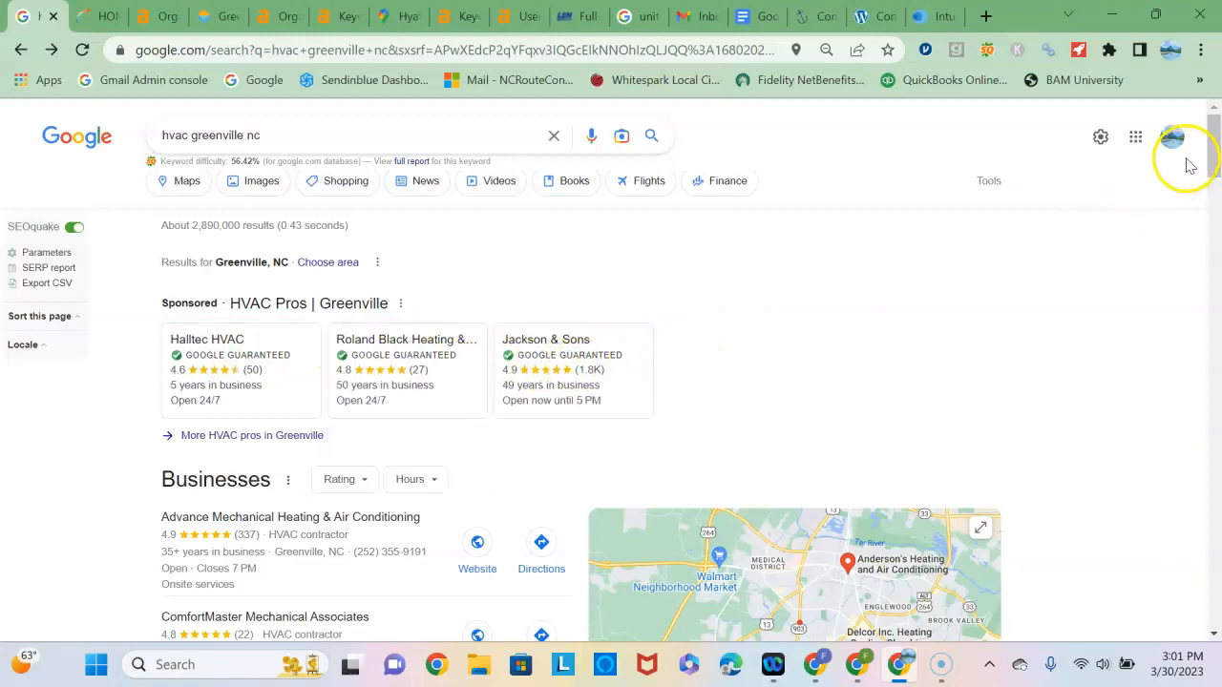
Scroll the hvac greenville nc results past the map pack to Angie's List, Yelp and Jackson and Sons.
scroll("down", 3)
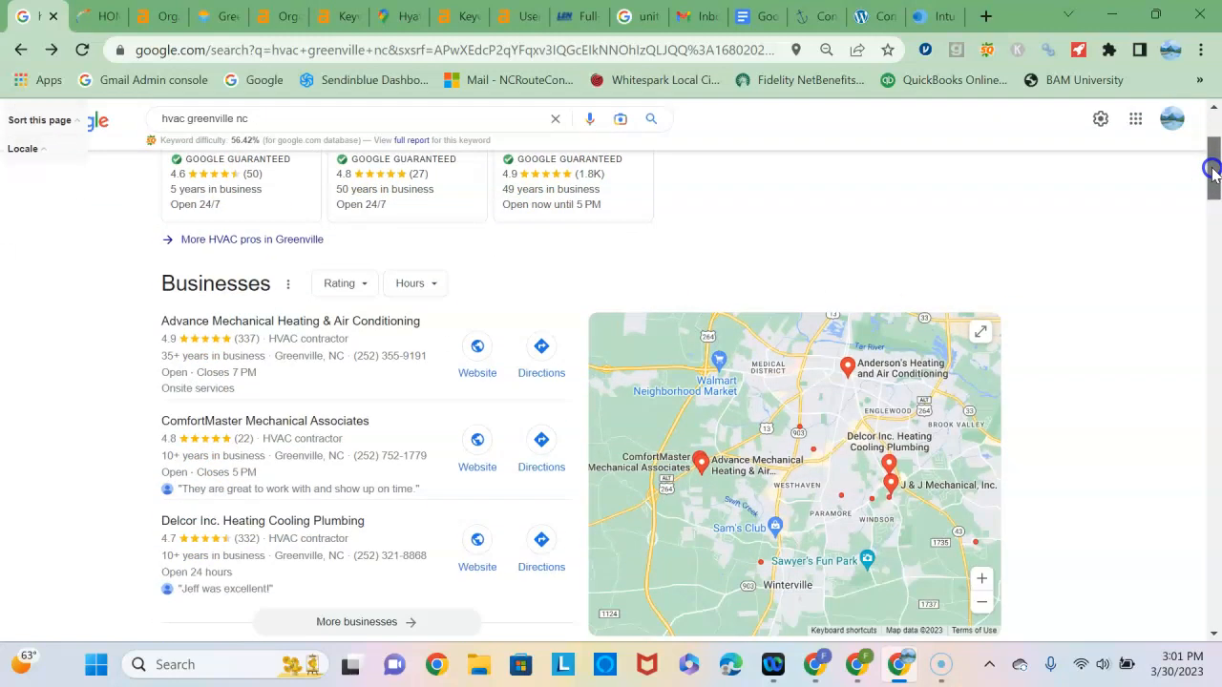
scroll("down", 3)
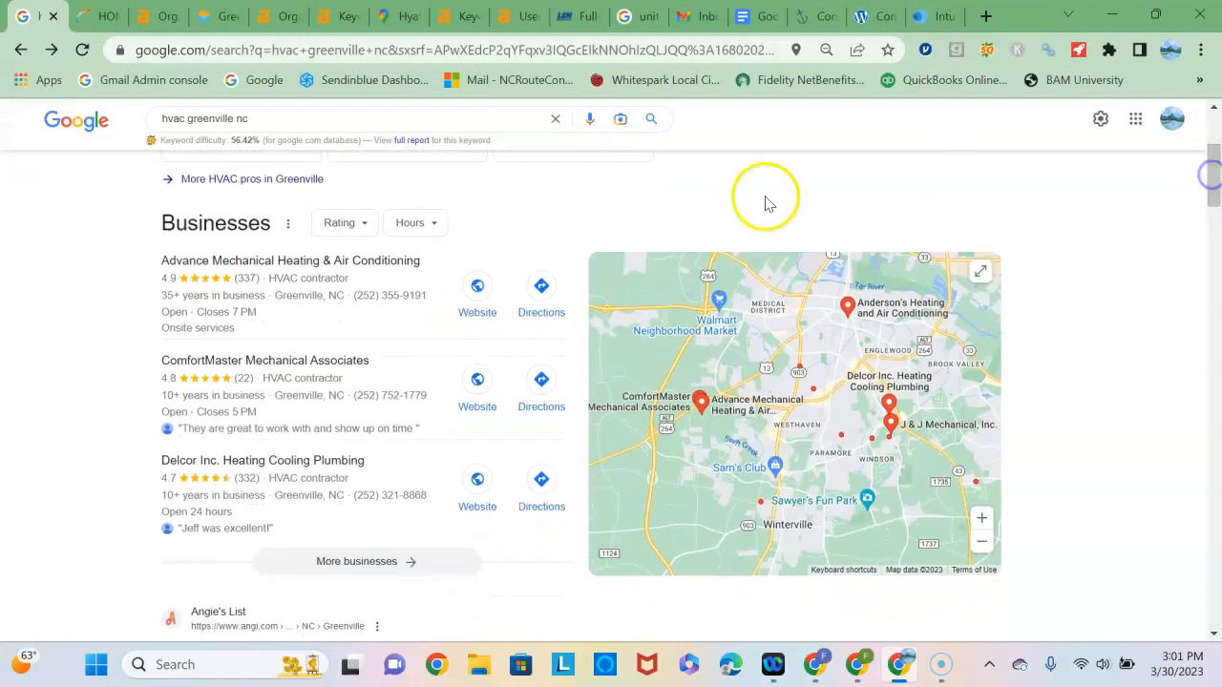
mouse_move(663, 294)
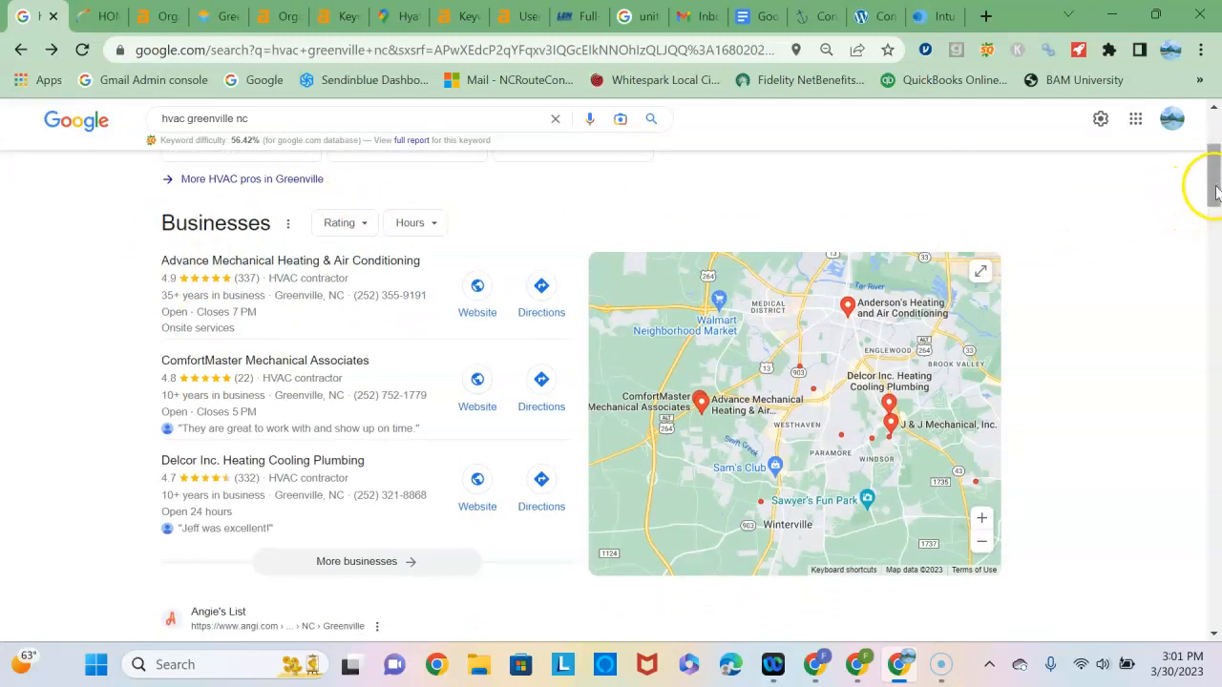
scroll("down", 3)
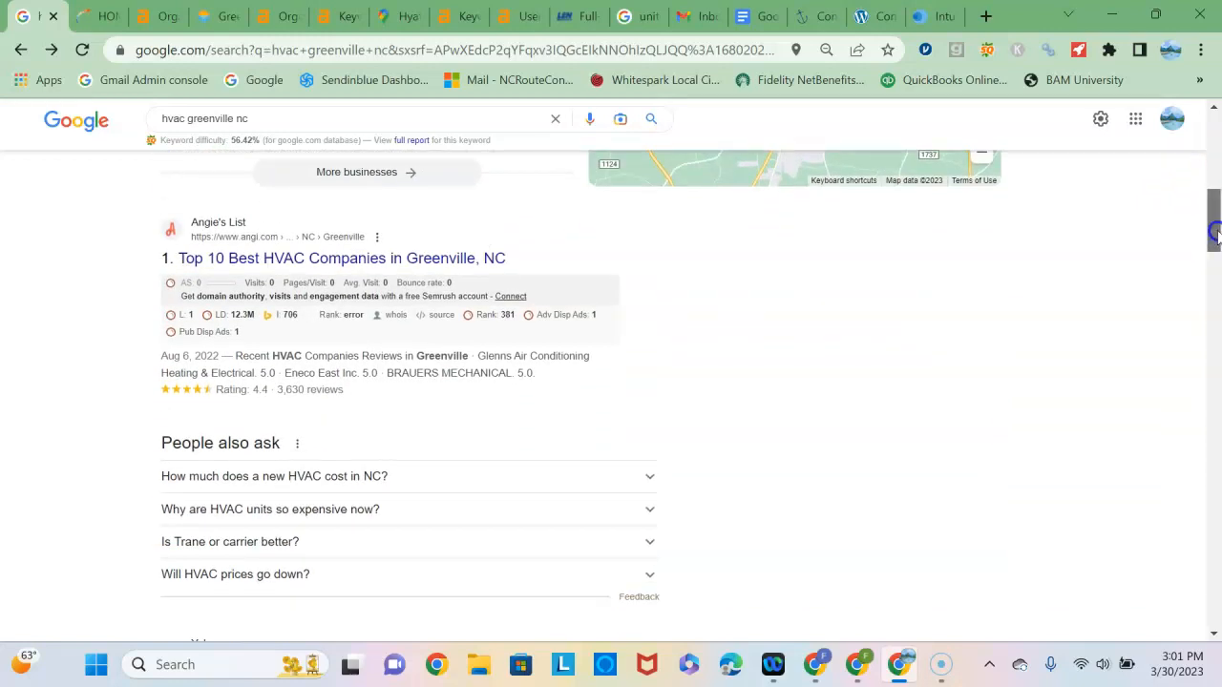
scroll("down", 3)
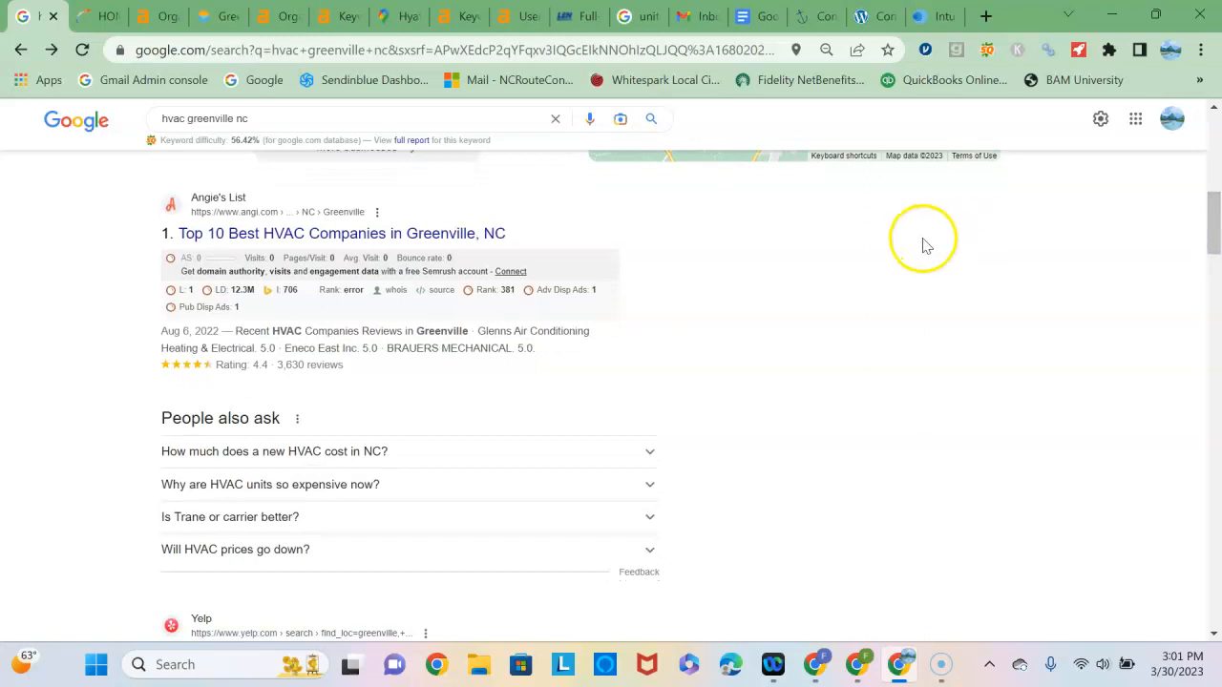
mouse_move(773, 277)
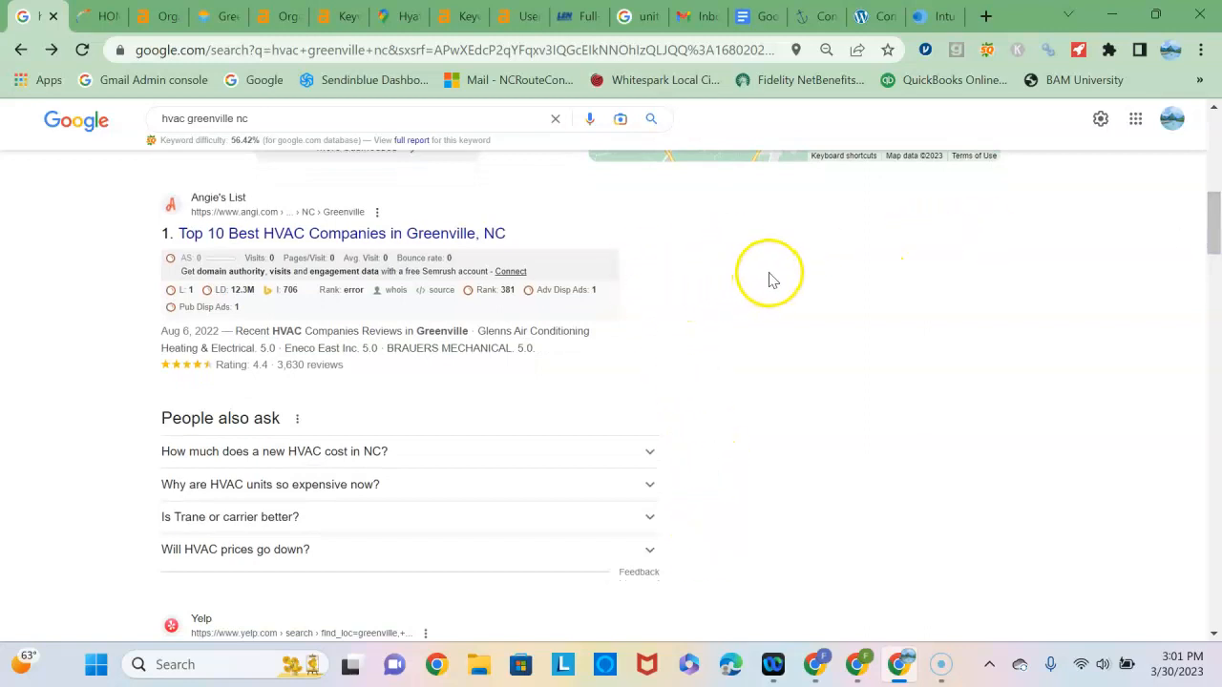
mouse_move(788, 270)
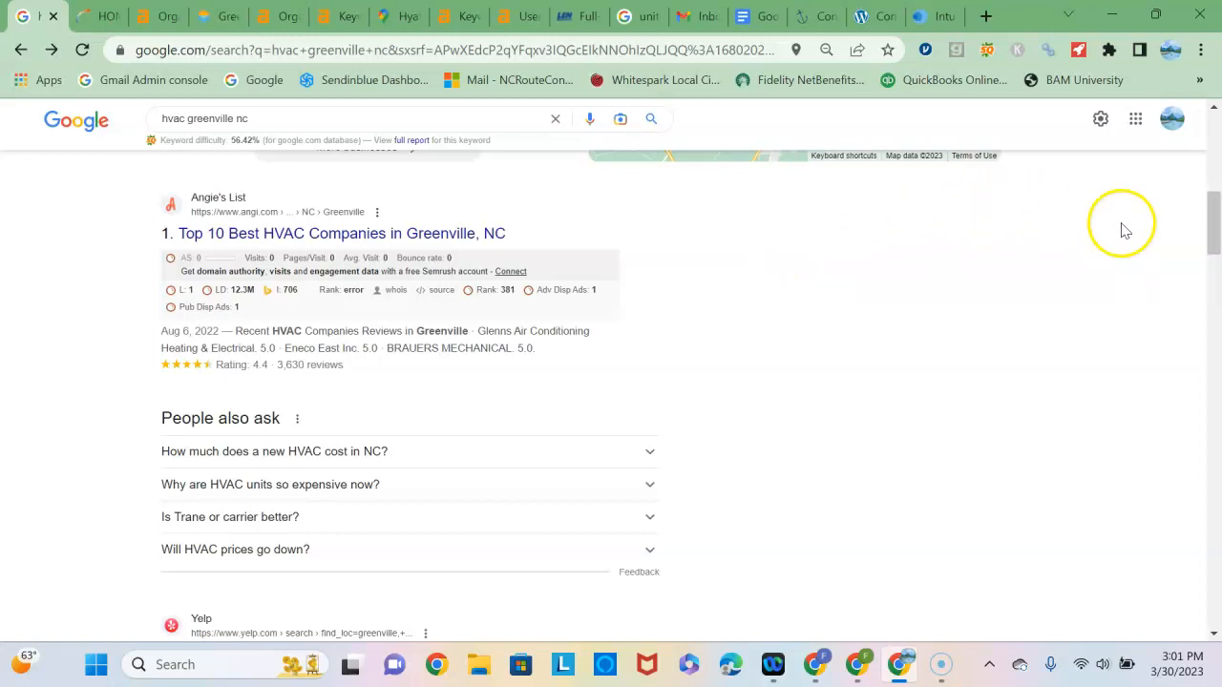
scroll("down", 3)
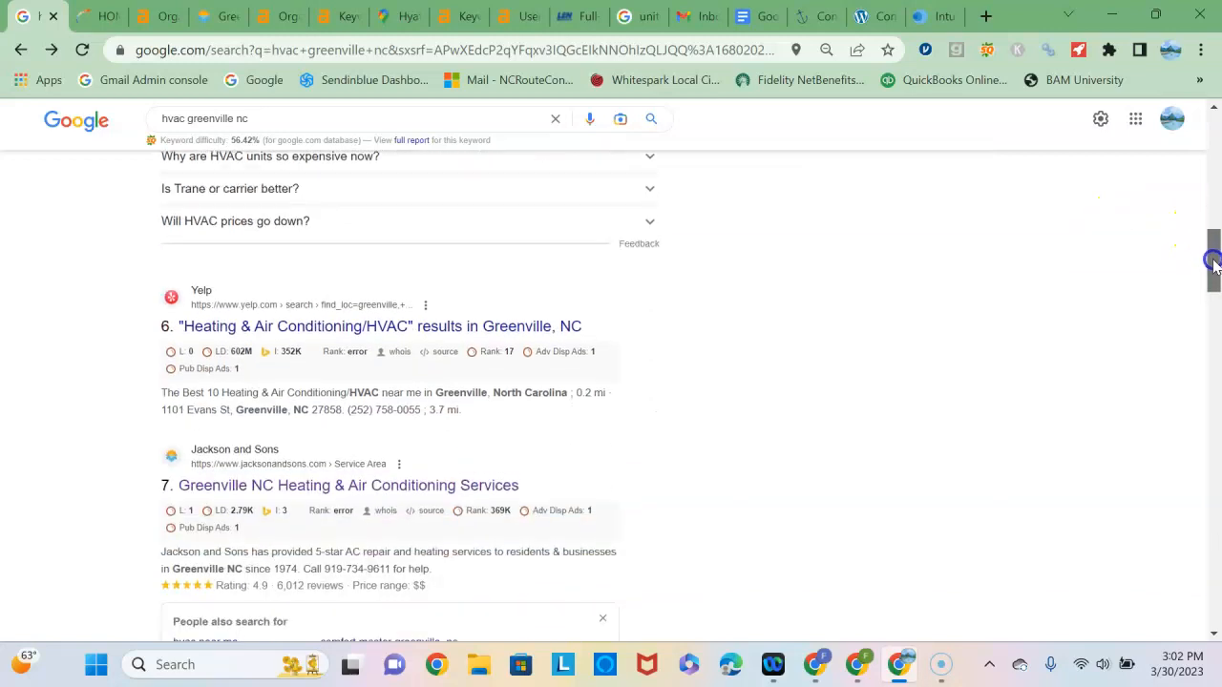
scroll("down", 3)
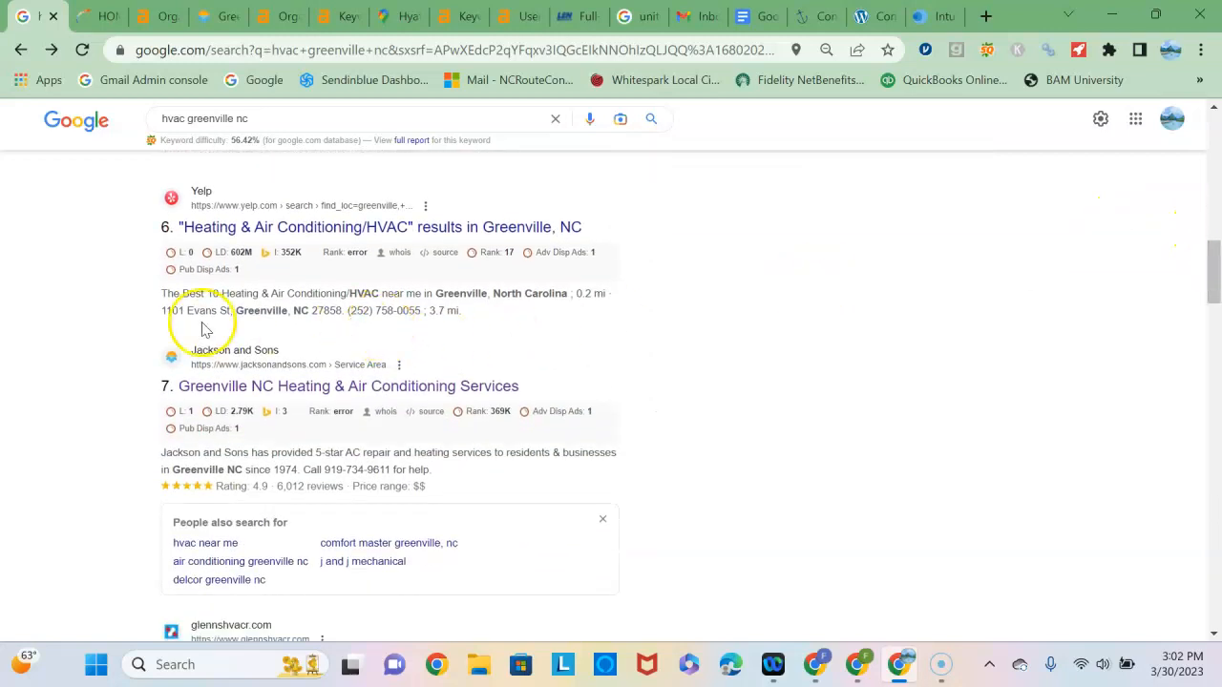
mouse_move(465, 350)
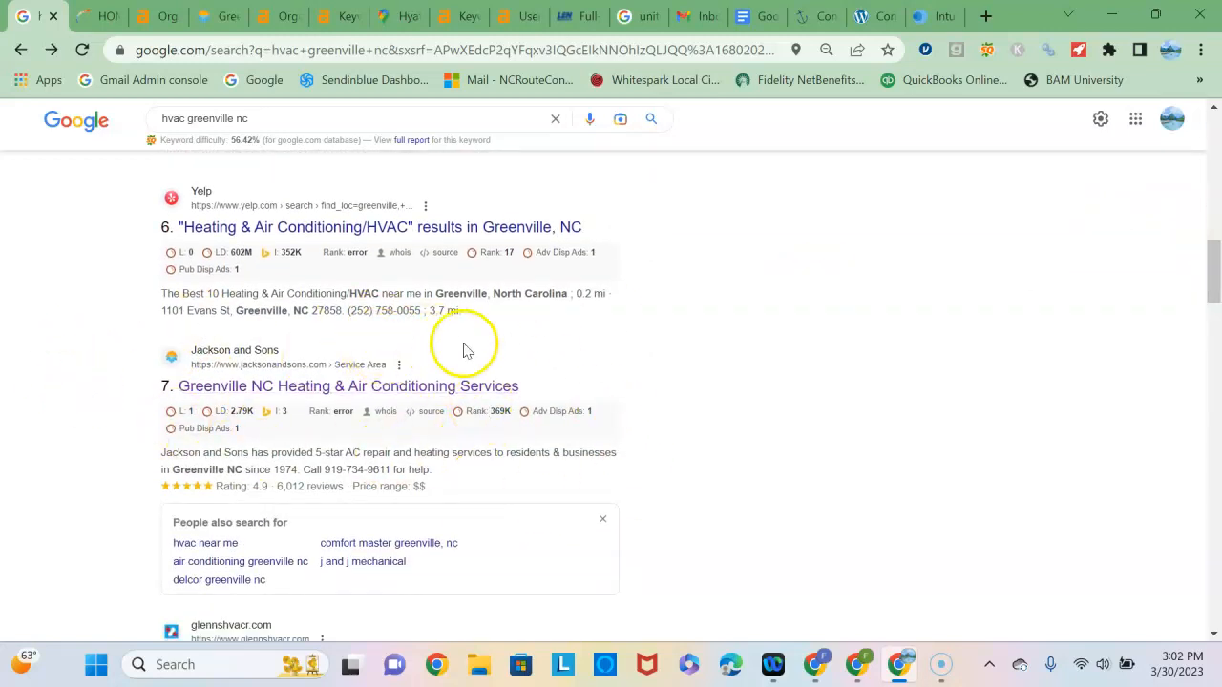
mouse_move(487, 349)
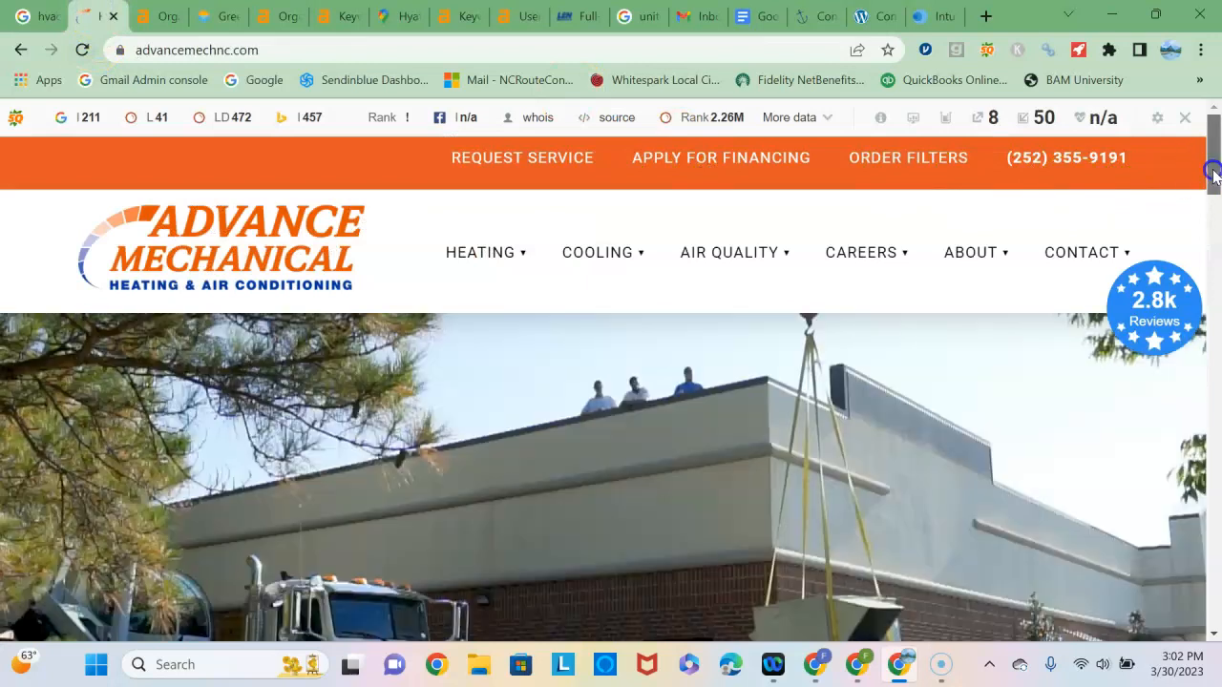
scroll("down", 3)
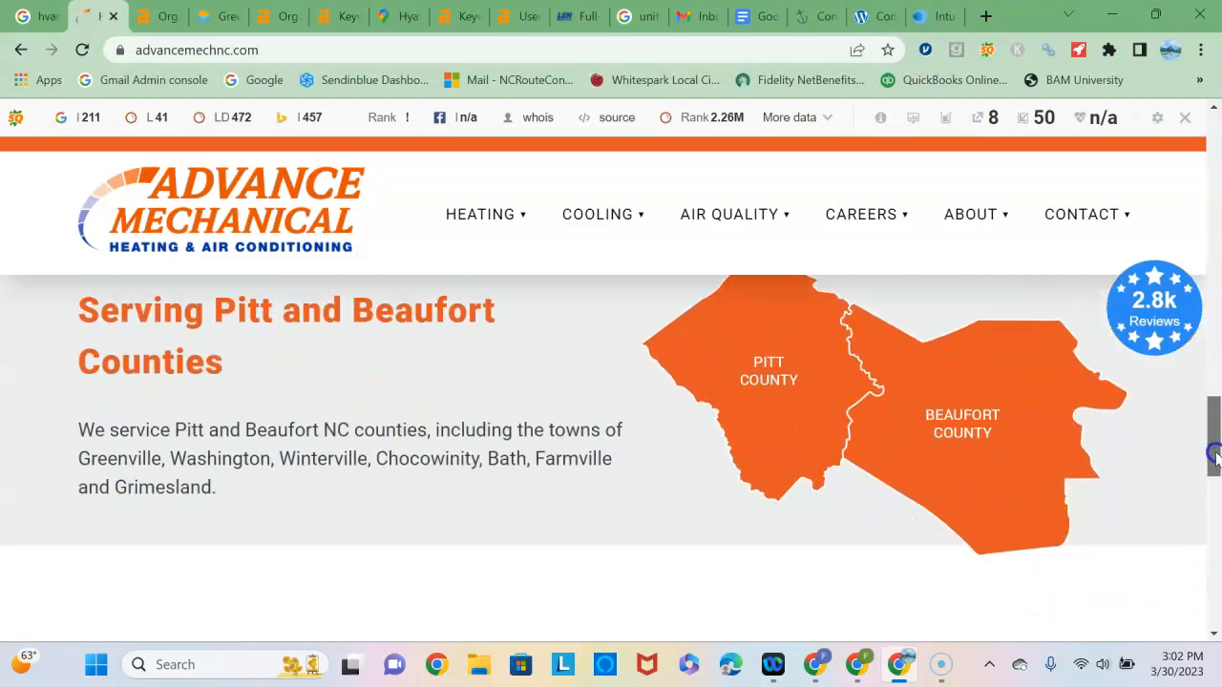
scroll("down", 3)
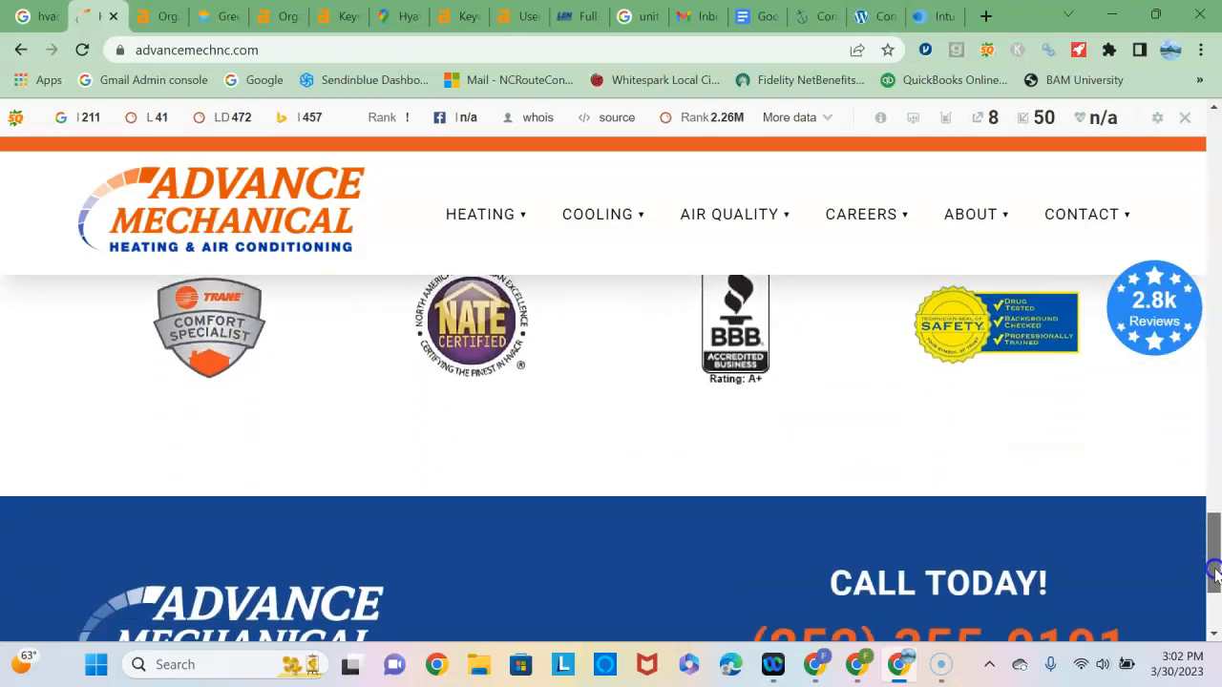
scroll("down", 3)
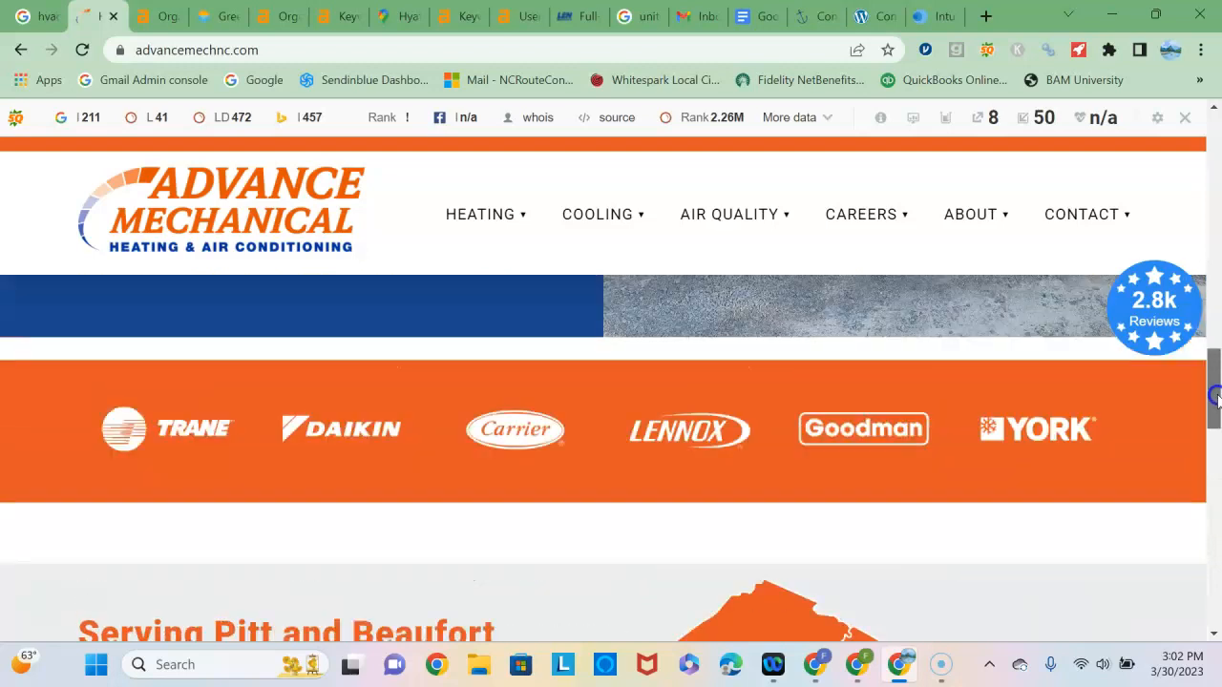
scroll("down", 3)
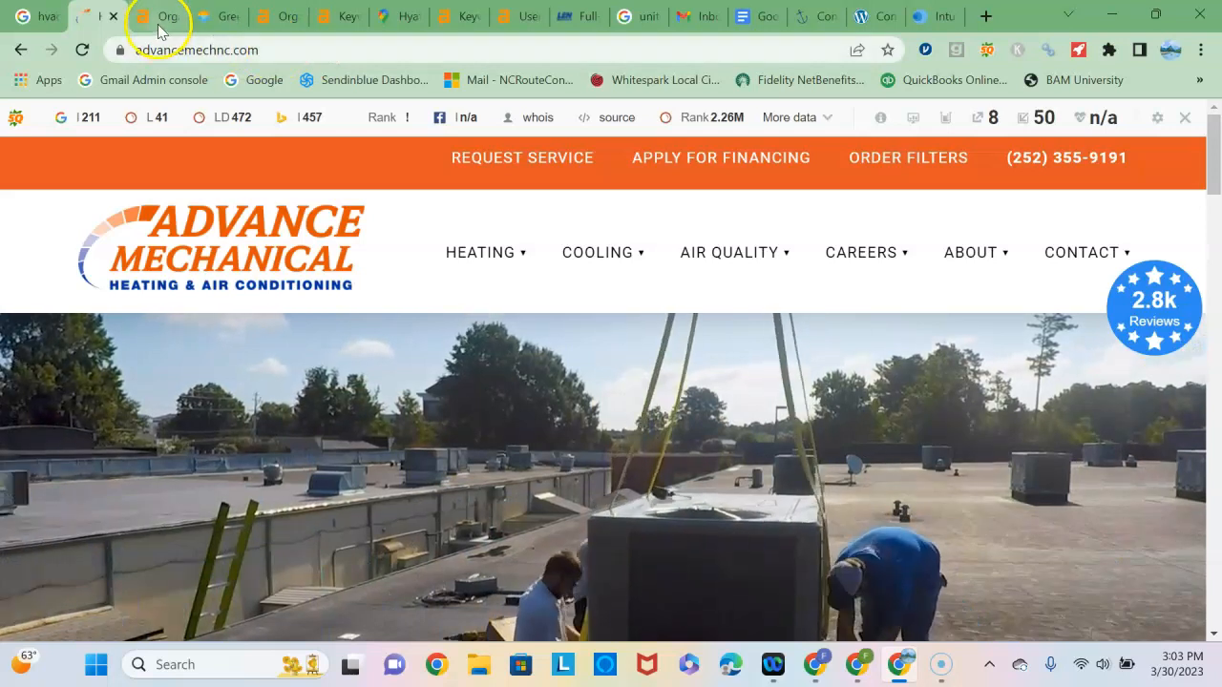
Switch to the Ahrefs Organic keywords report listing advancemechnc.com's 209 ranking keywords.
left_click(155, 16)
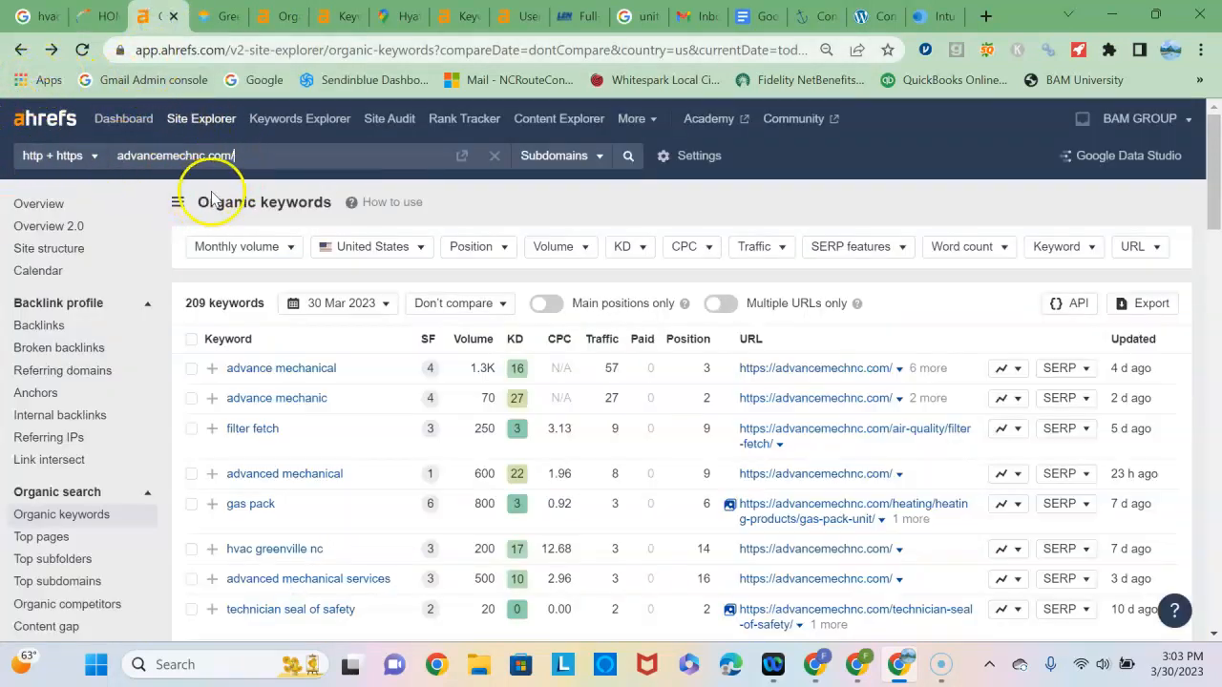
mouse_move(229, 296)
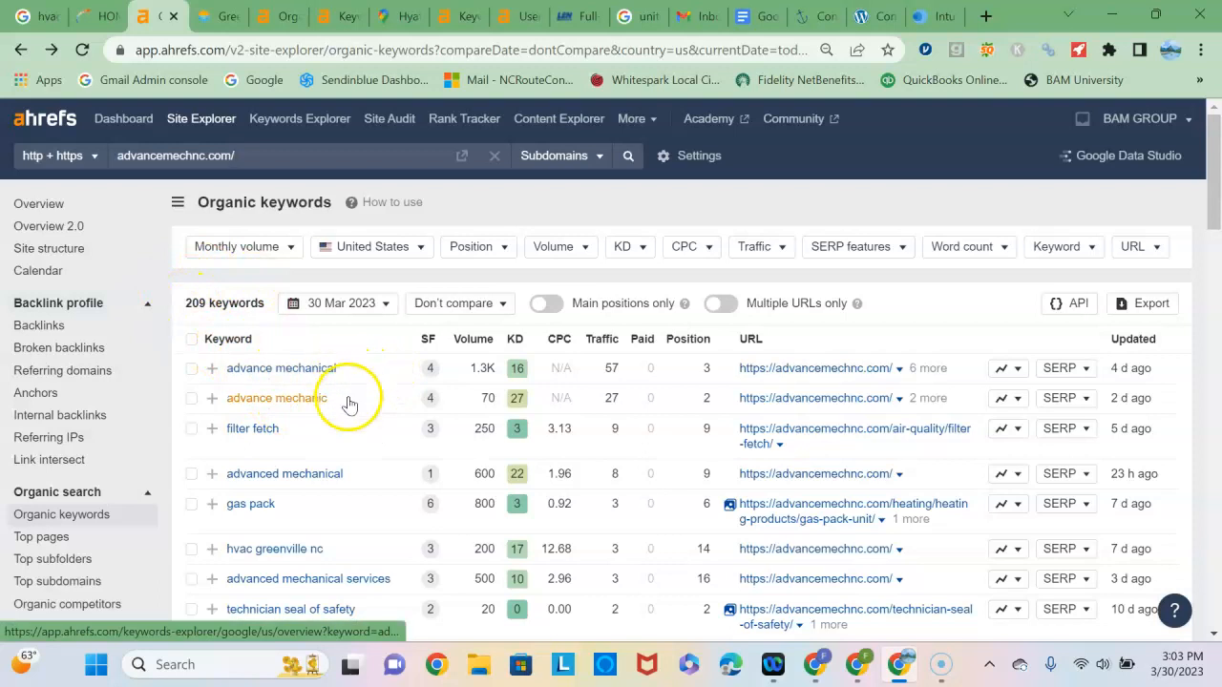
mouse_move(475, 399)
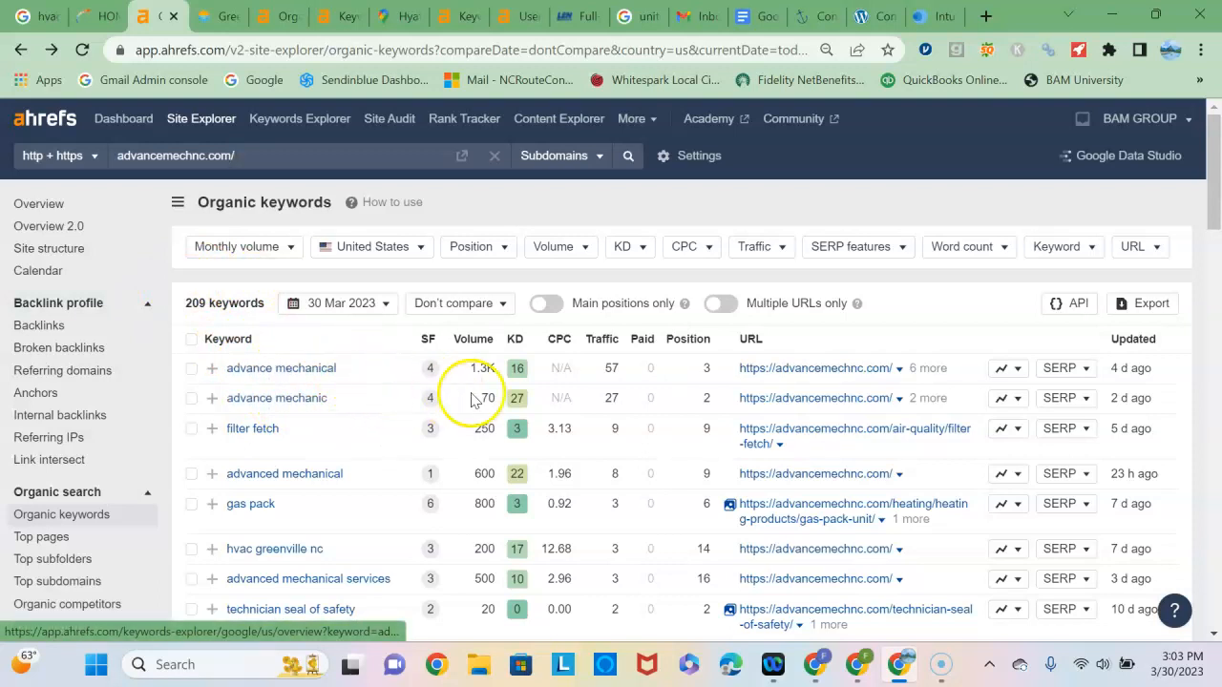
mouse_move(353, 367)
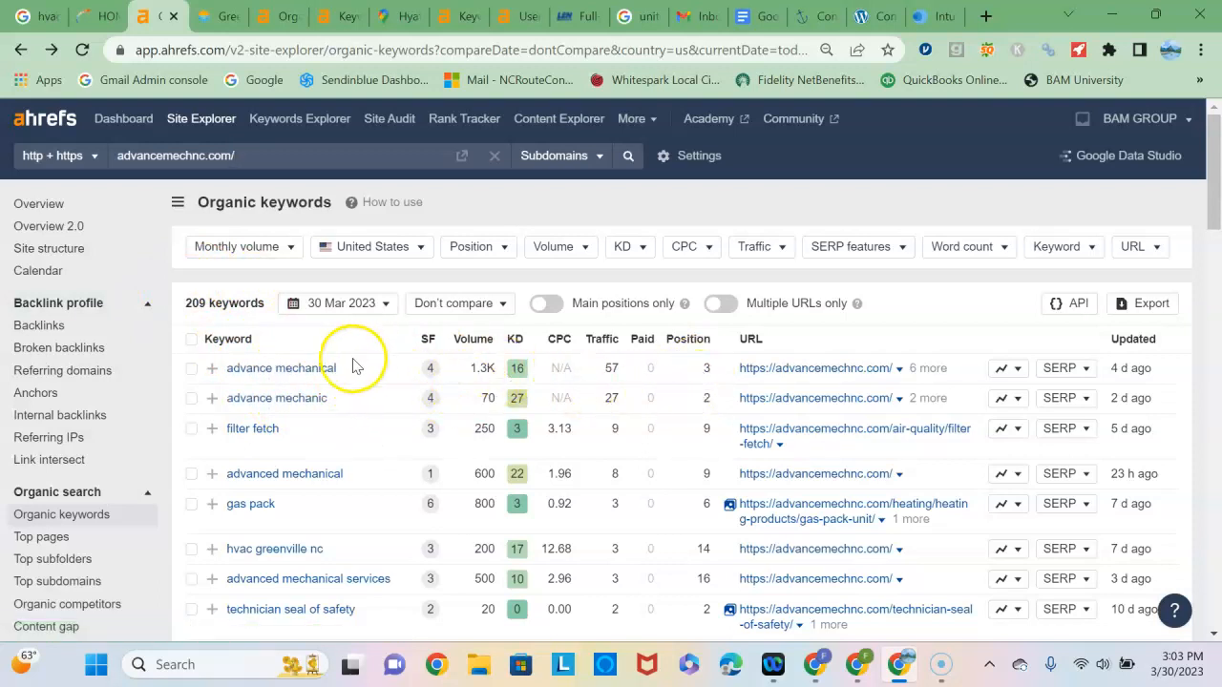
mouse_move(363, 387)
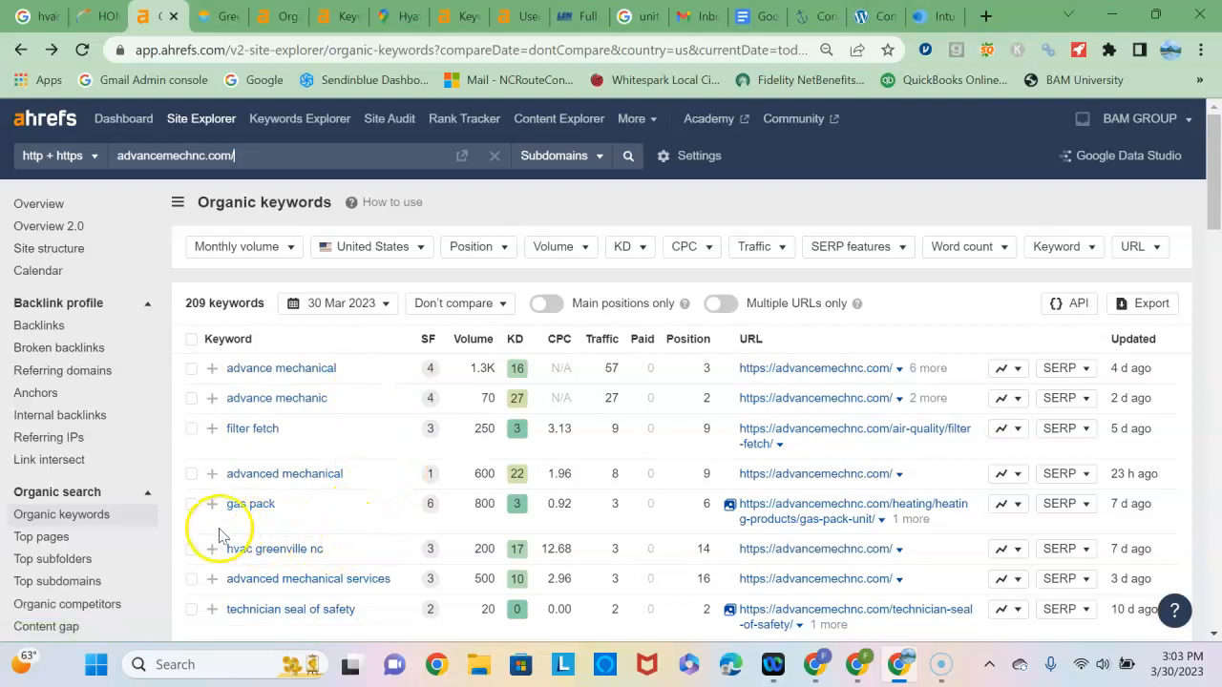
mouse_move(270, 530)
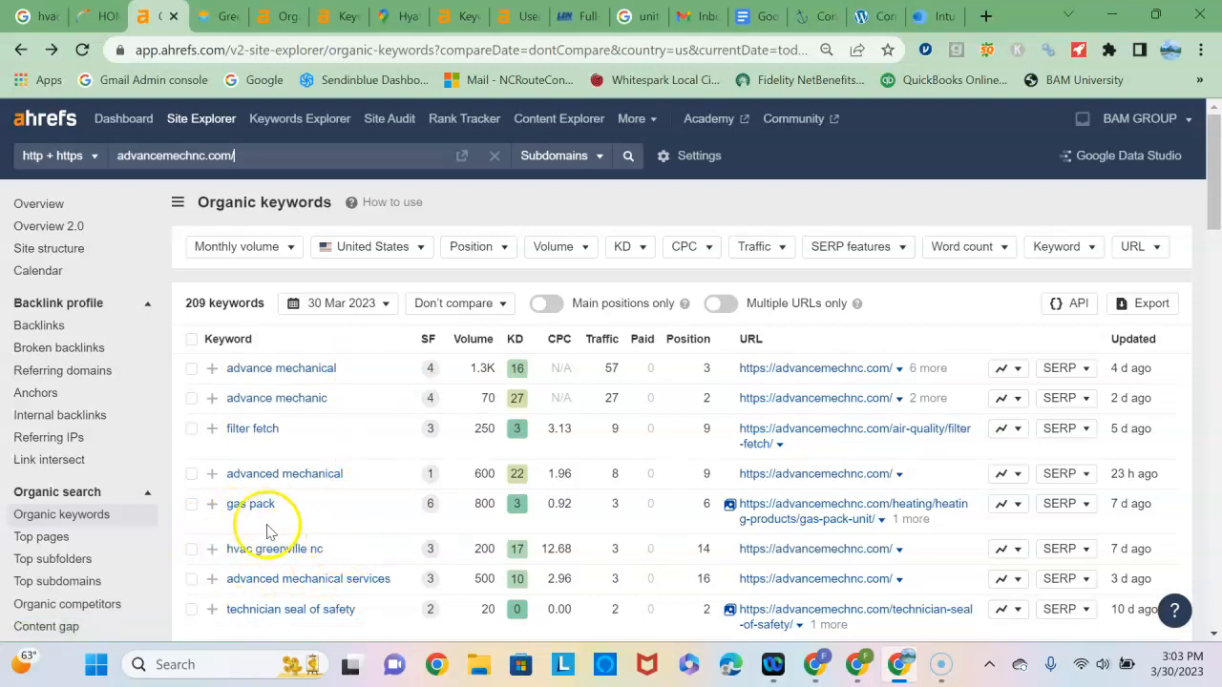
mouse_move(492, 544)
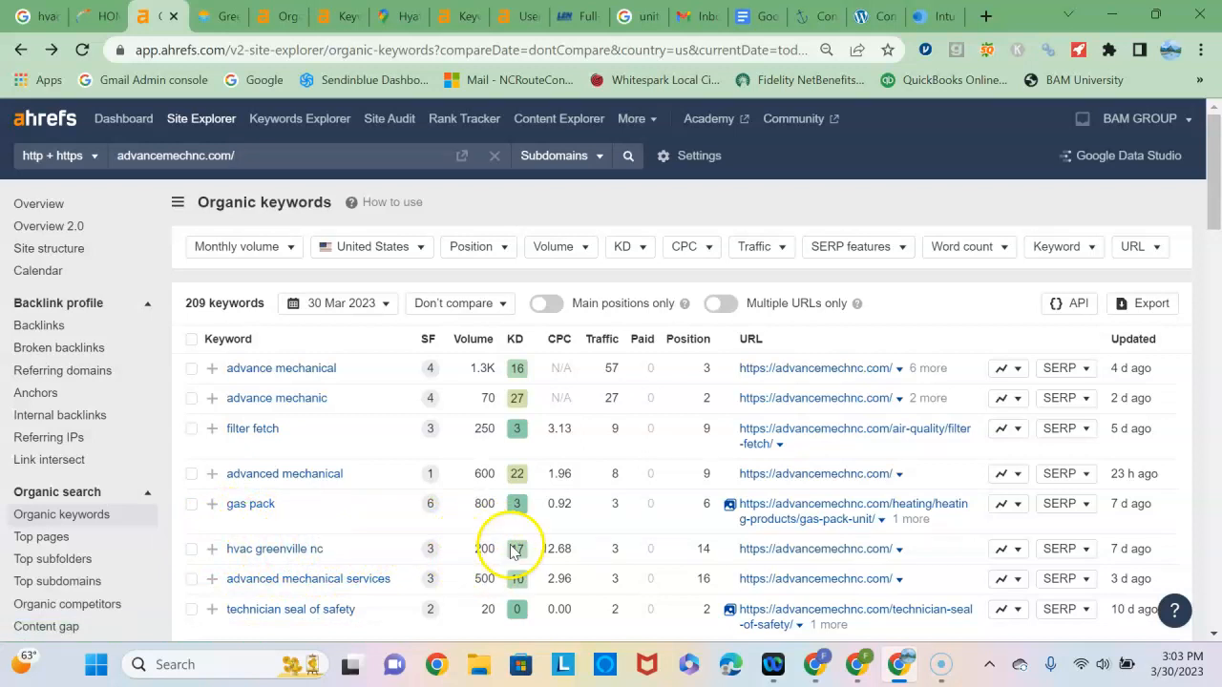
mouse_move(682, 558)
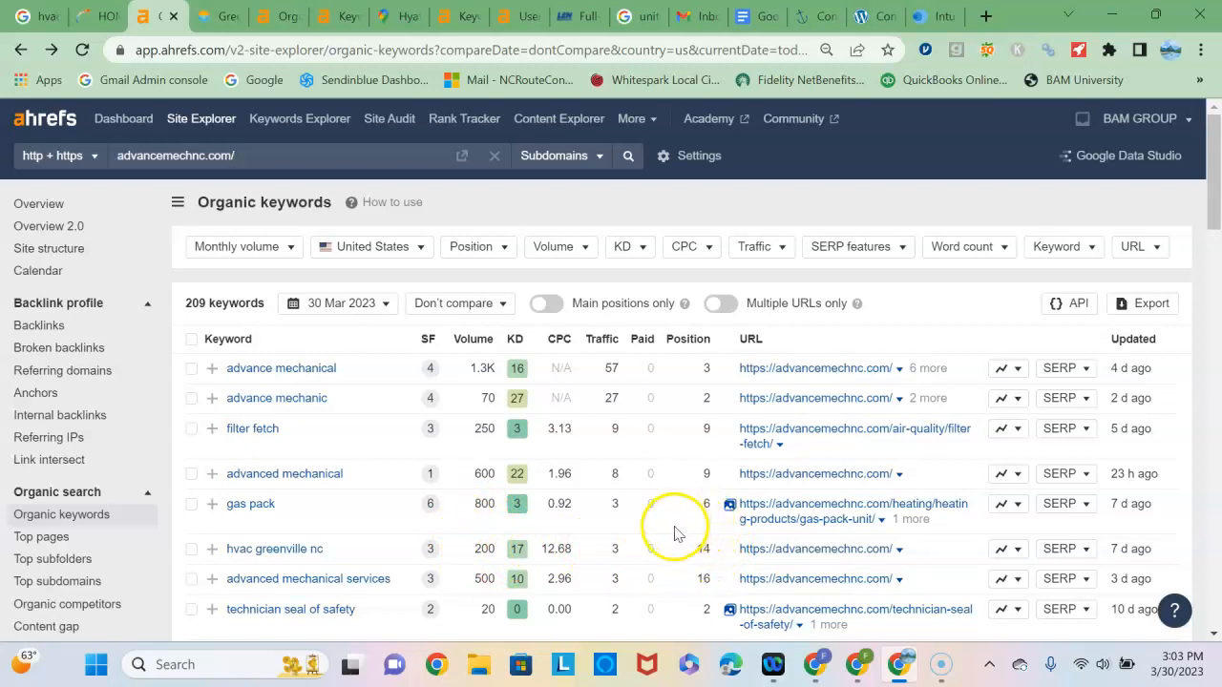
mouse_move(317, 491)
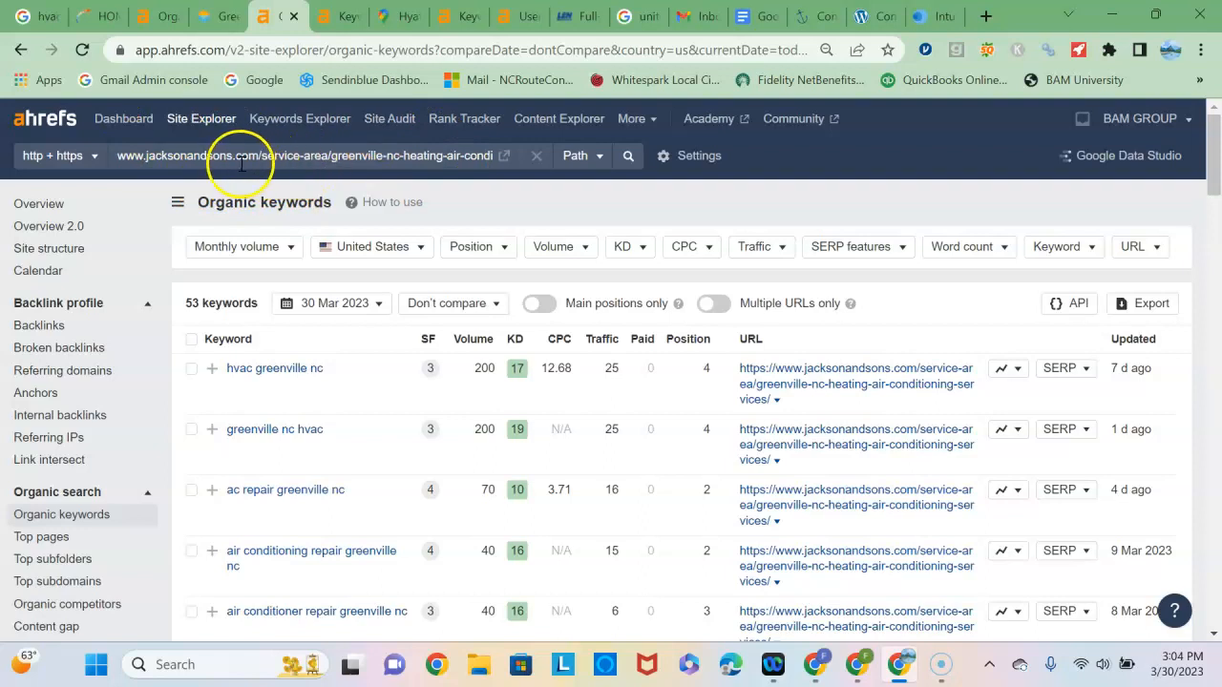
mouse_move(263, 155)
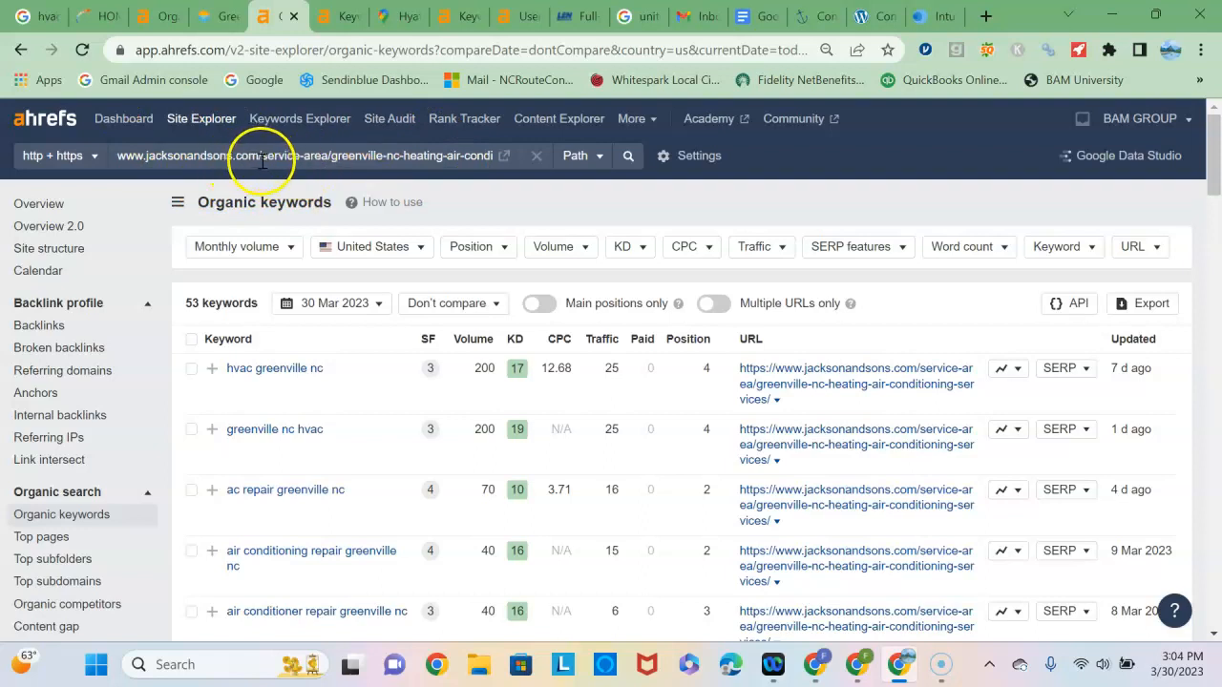
mouse_move(331, 169)
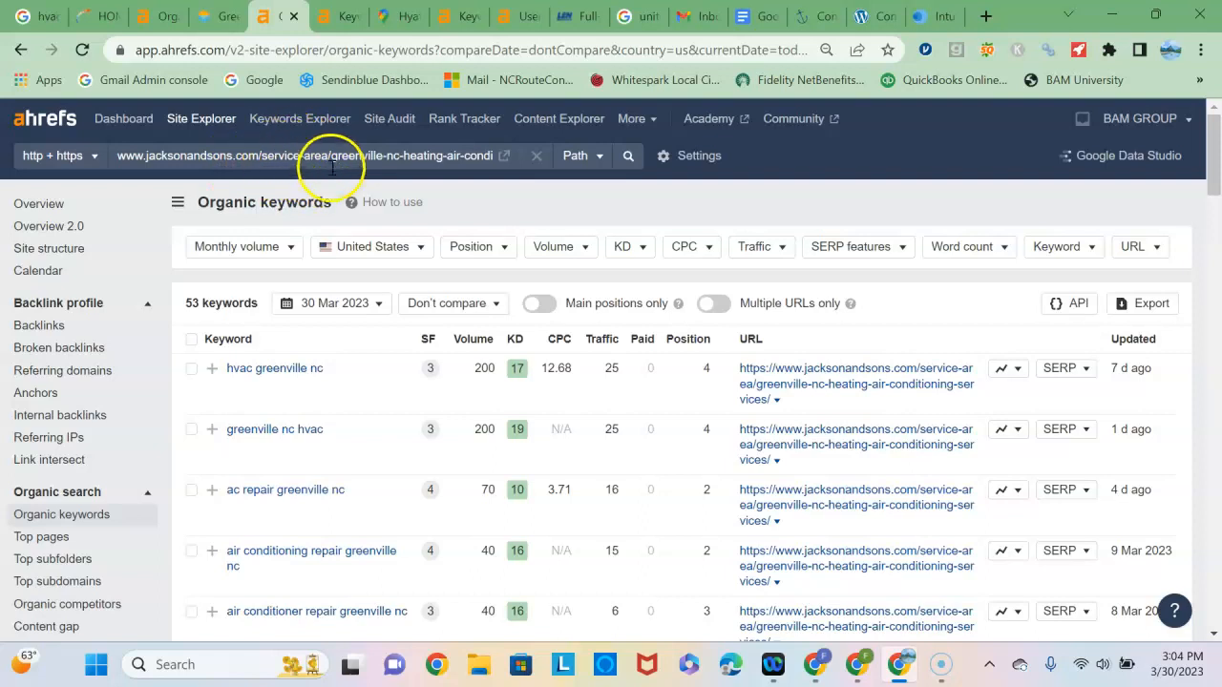
mouse_move(430, 171)
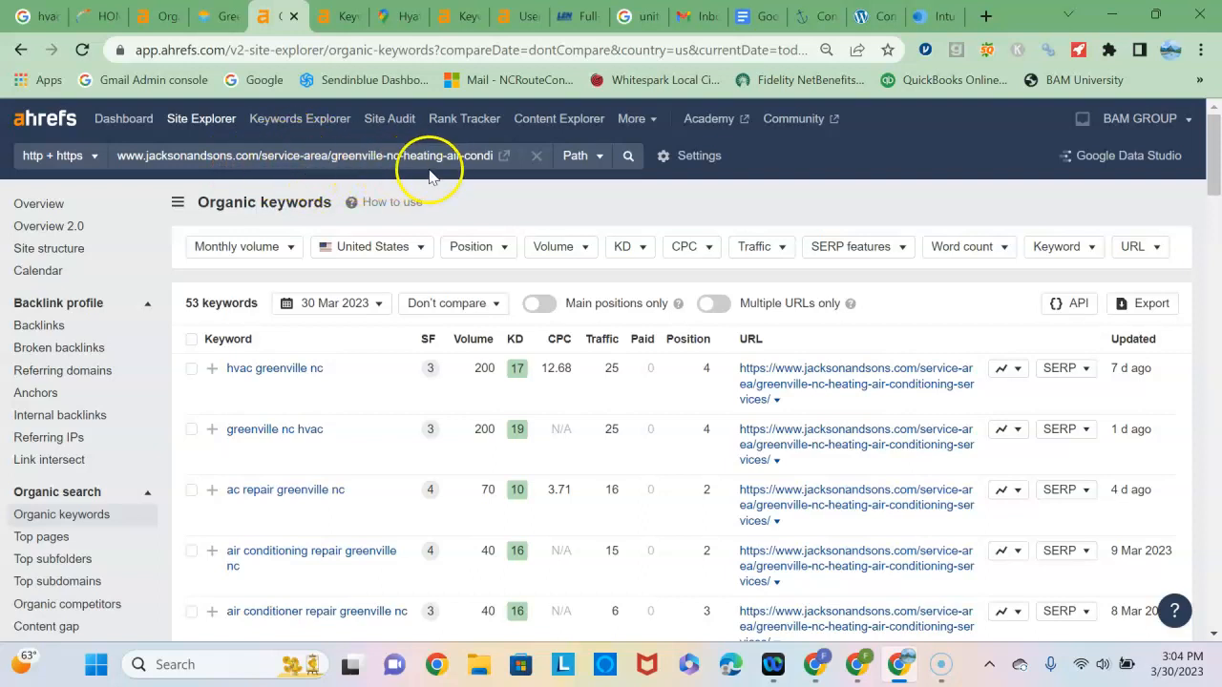
mouse_move(389, 186)
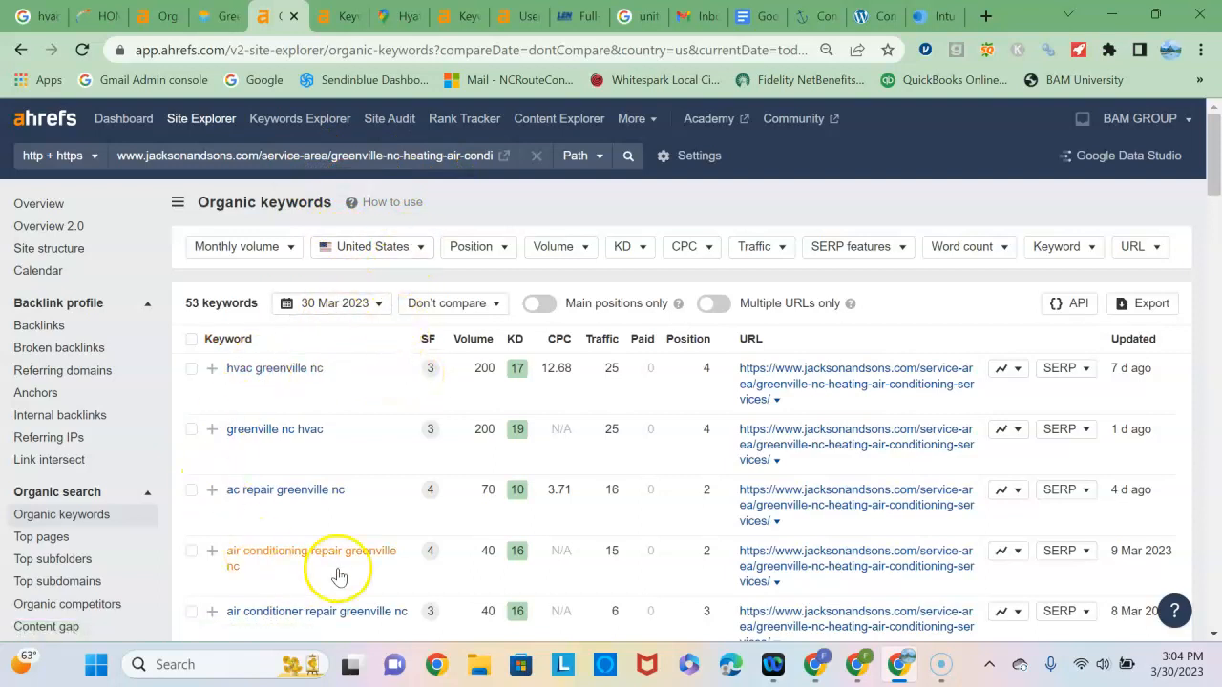
mouse_move(280, 612)
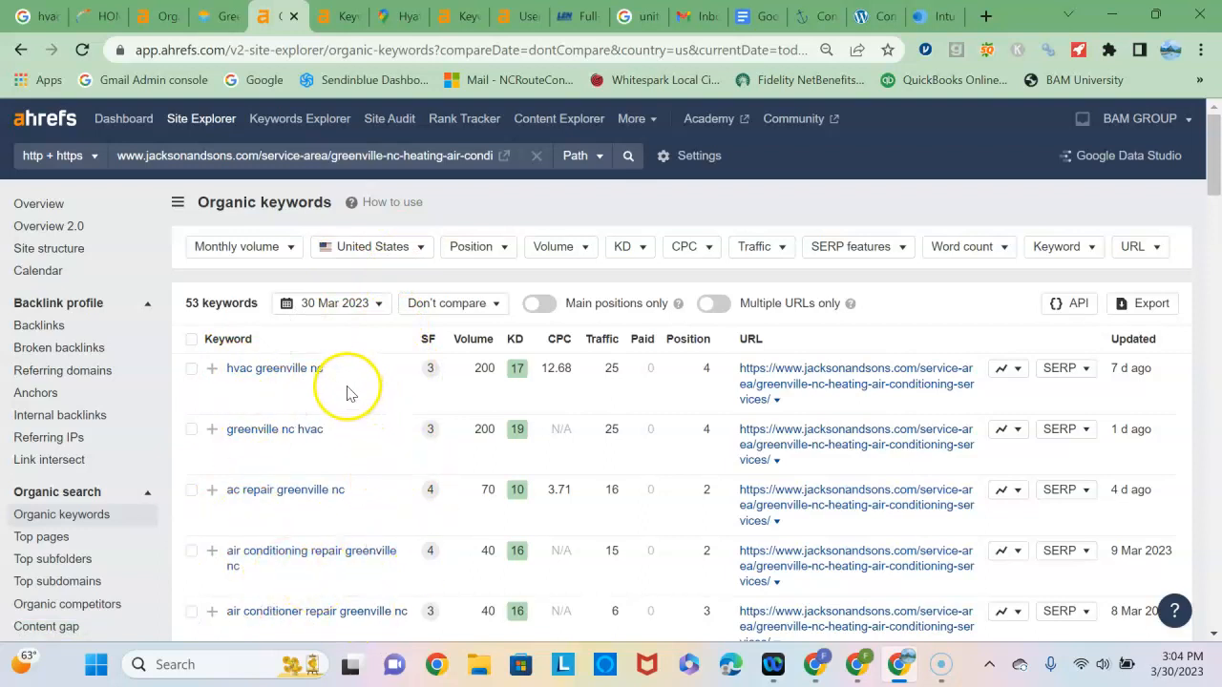
mouse_move(358, 387)
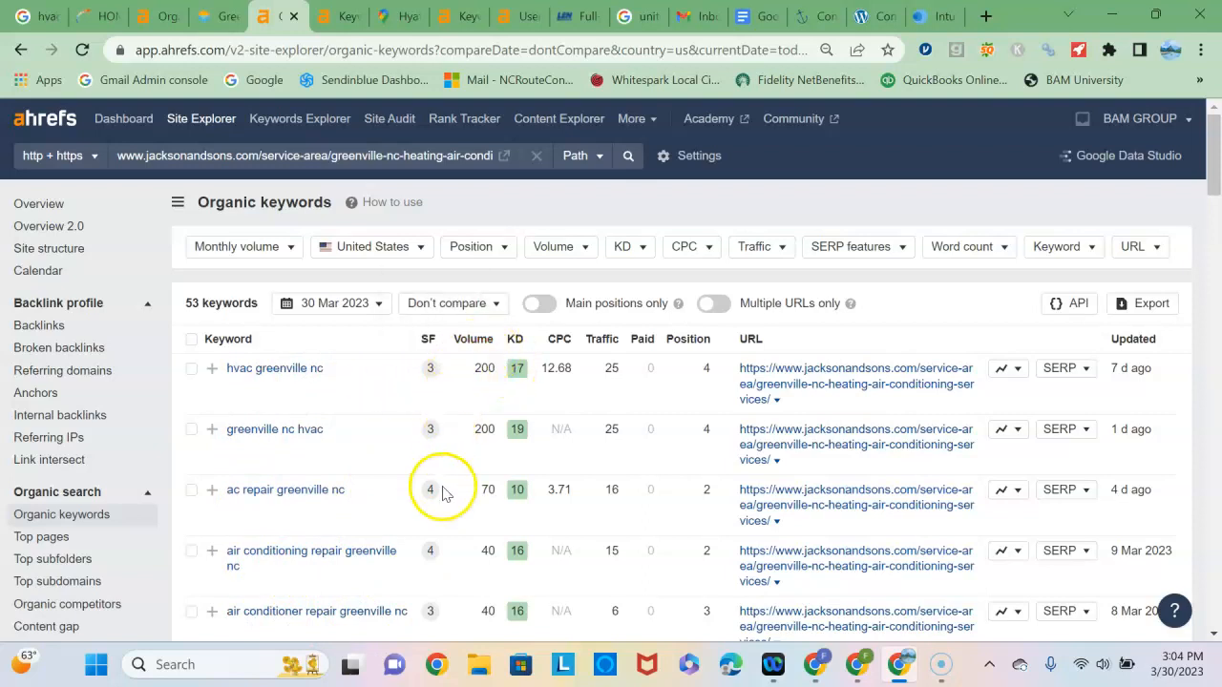
mouse_move(689, 339)
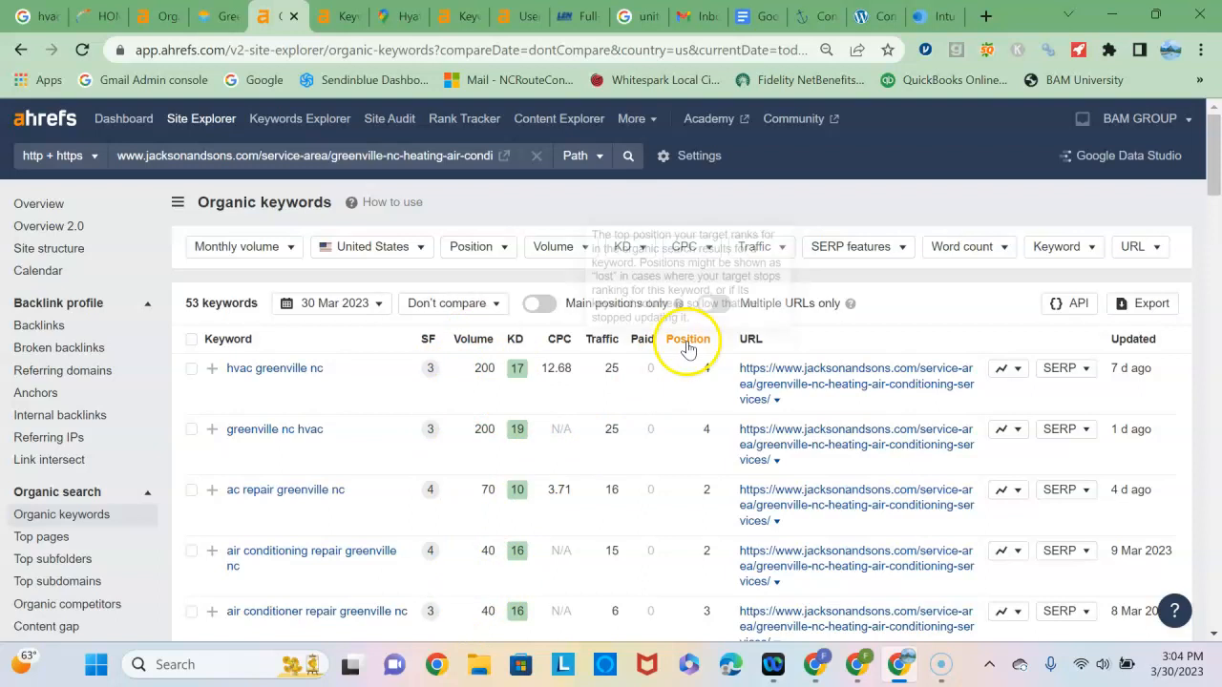
mouse_move(735, 427)
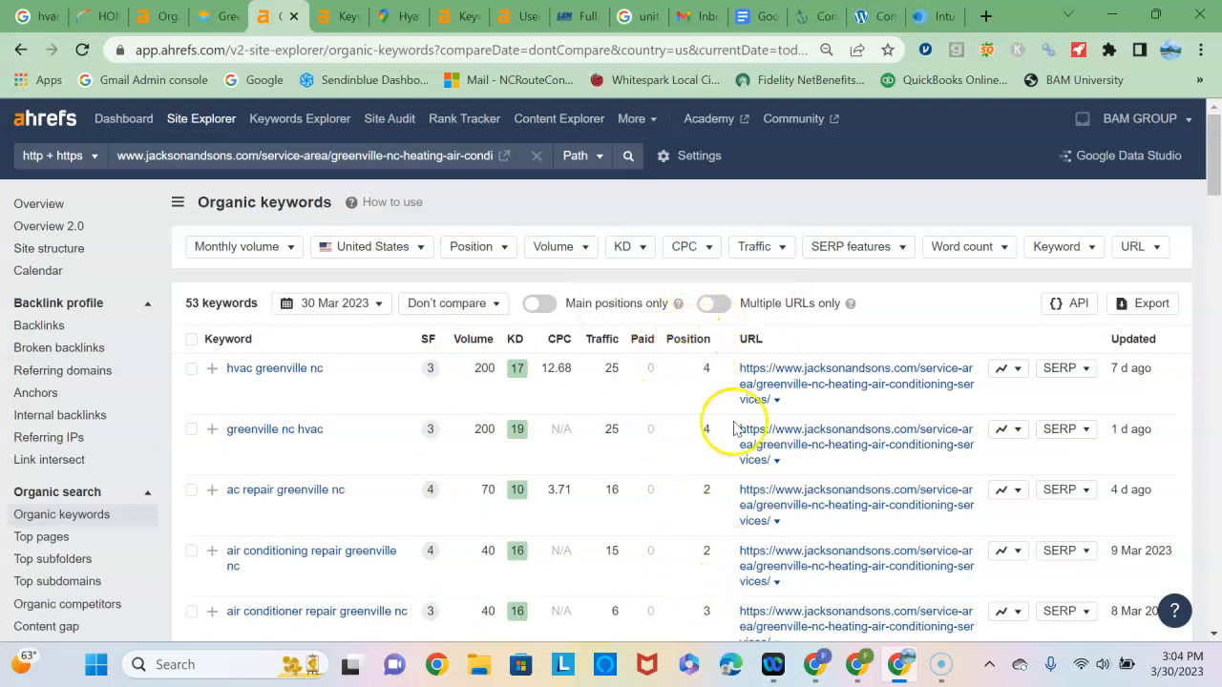
mouse_move(453, 512)
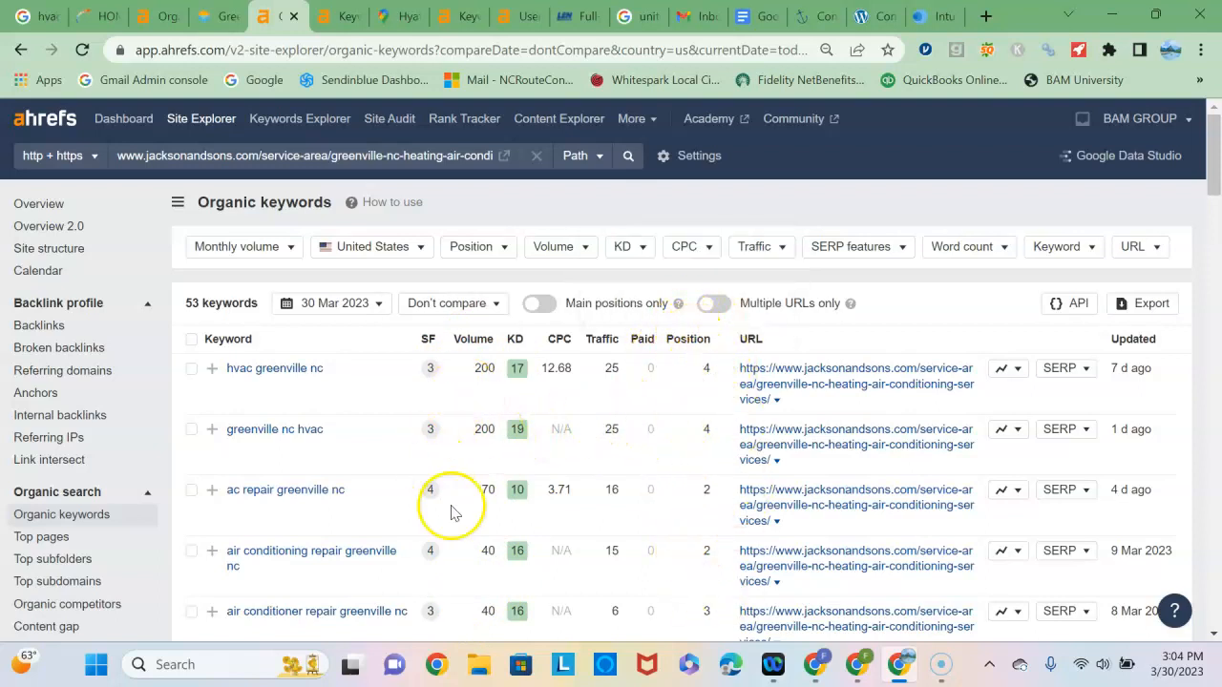
mouse_move(468, 616)
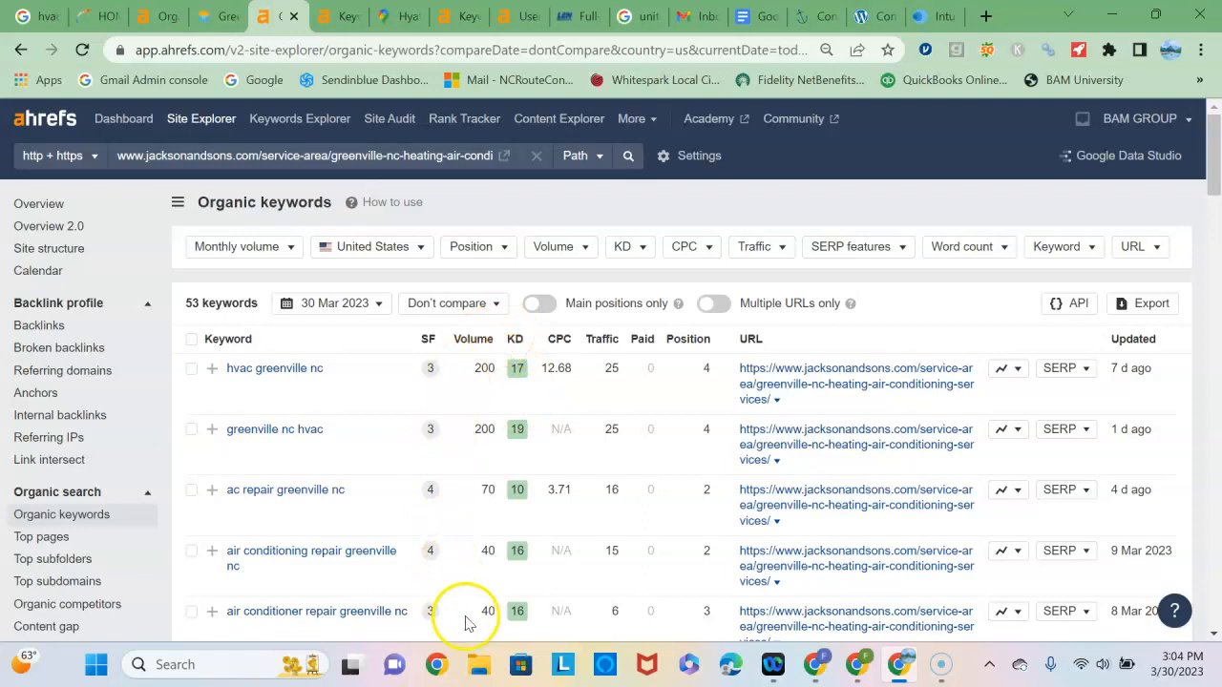
mouse_move(490, 635)
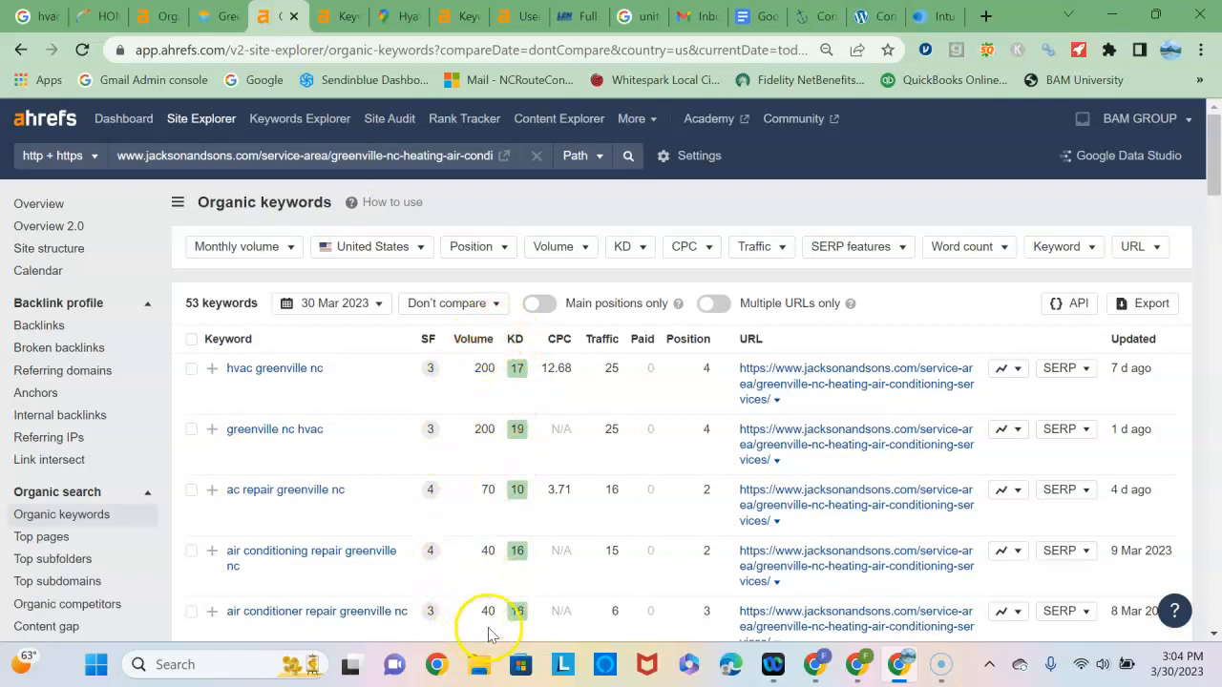
mouse_move(501, 396)
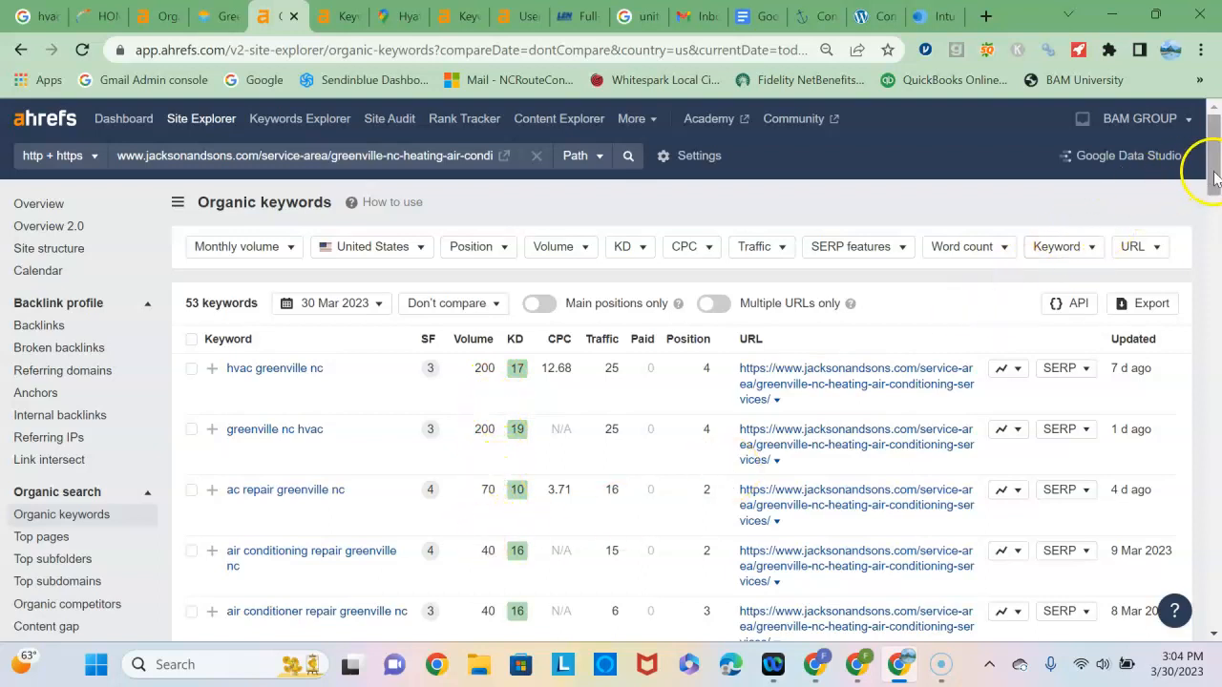
Scroll the Jackson and Sons Greenville page's 53-keyword table to hvac greenville nc at position 4.
scroll("down", 3)
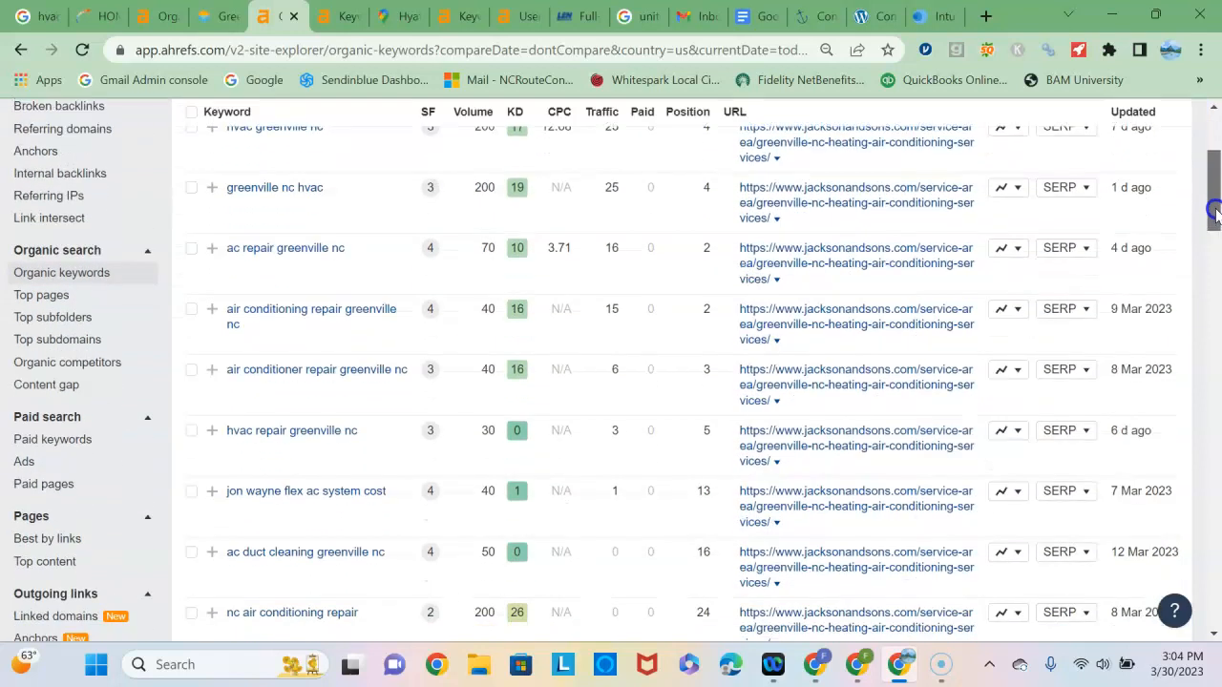
scroll("down", 3)
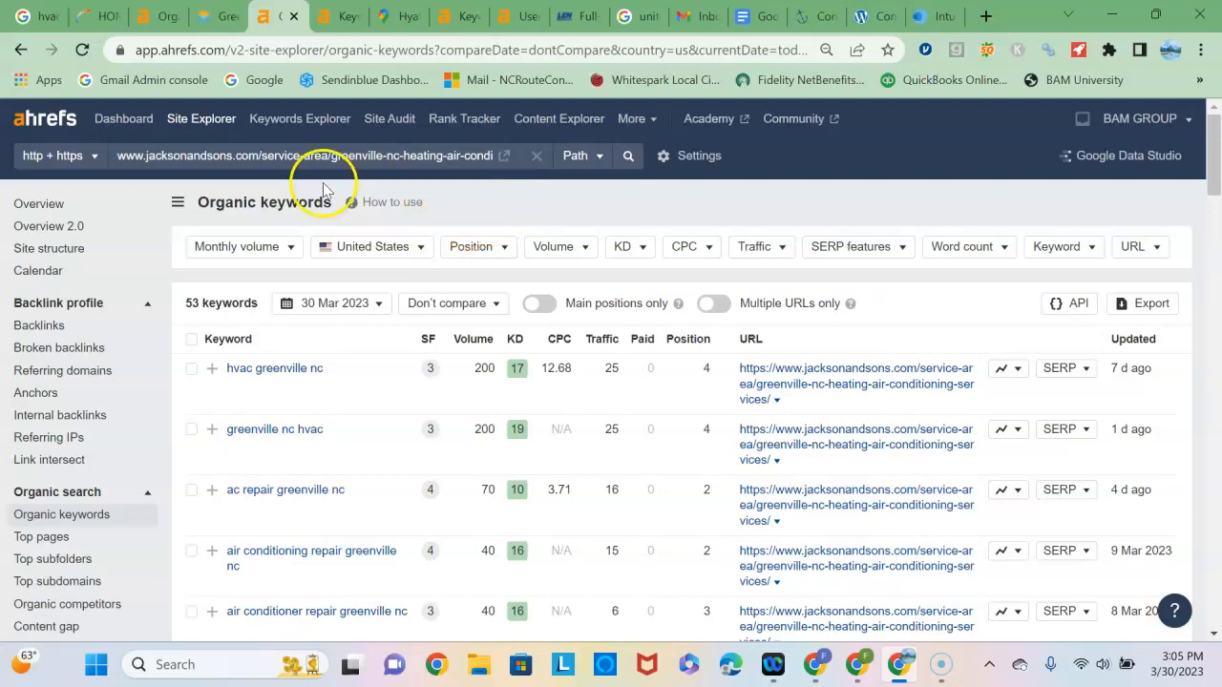
mouse_move(167, 237)
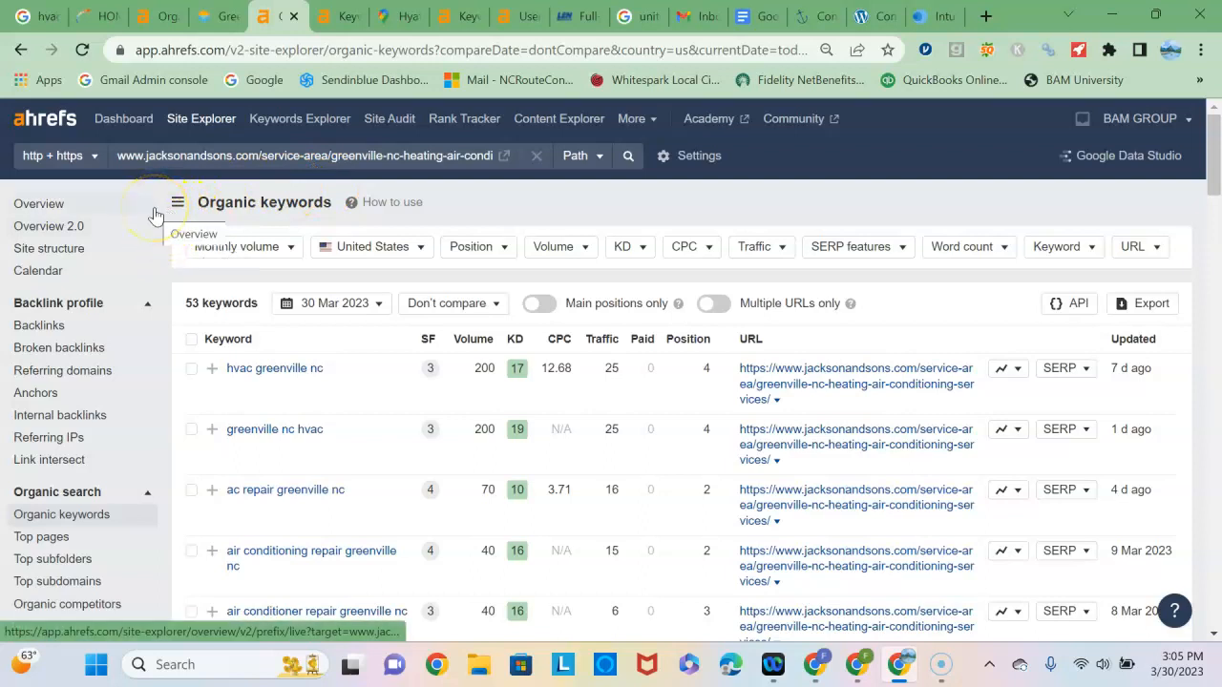
left_click(39, 203)
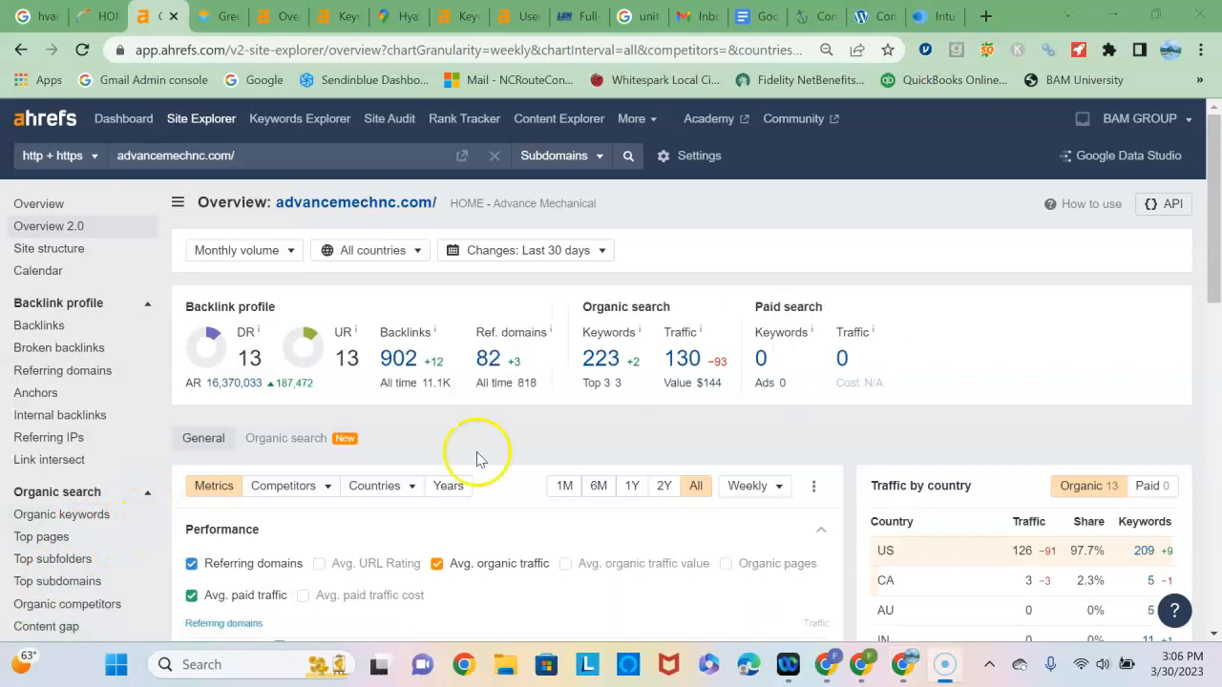
mouse_move(514, 299)
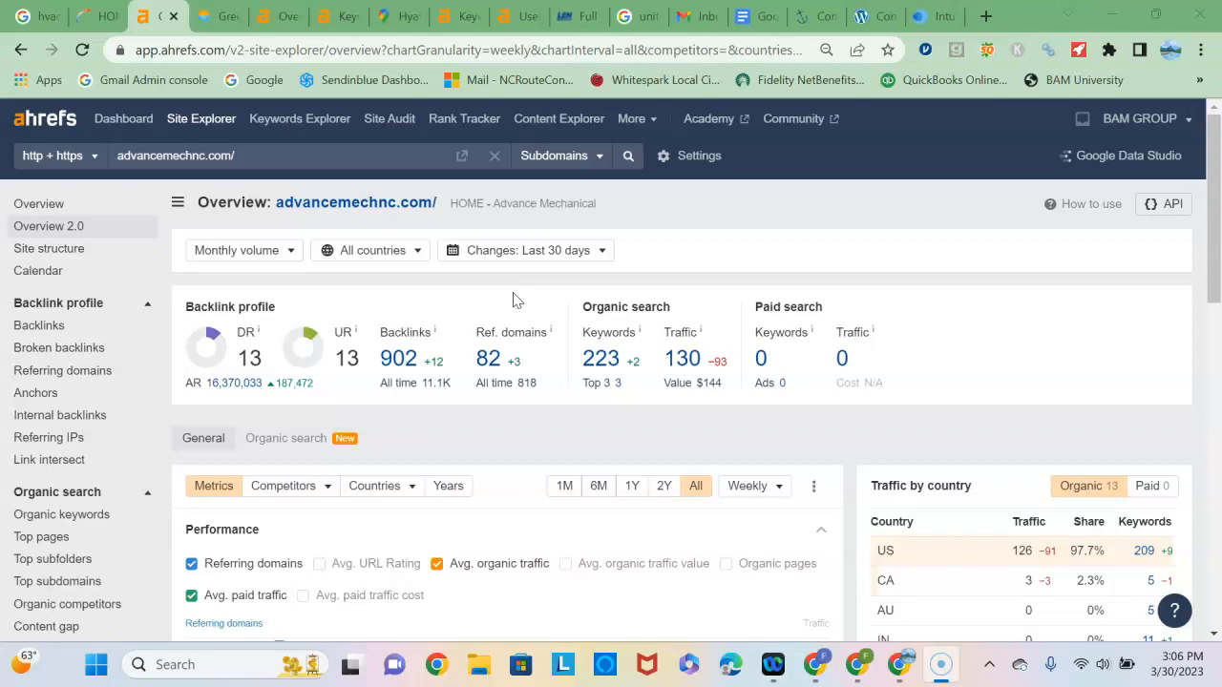
mouse_move(401, 300)
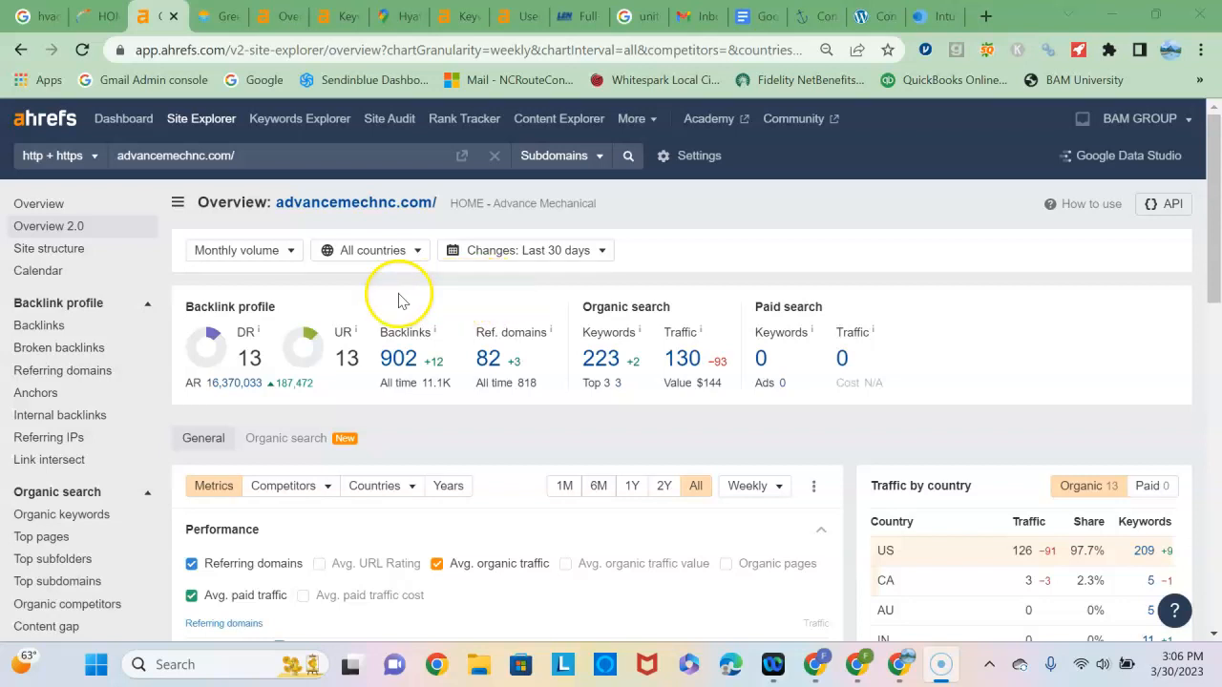
mouse_move(534, 374)
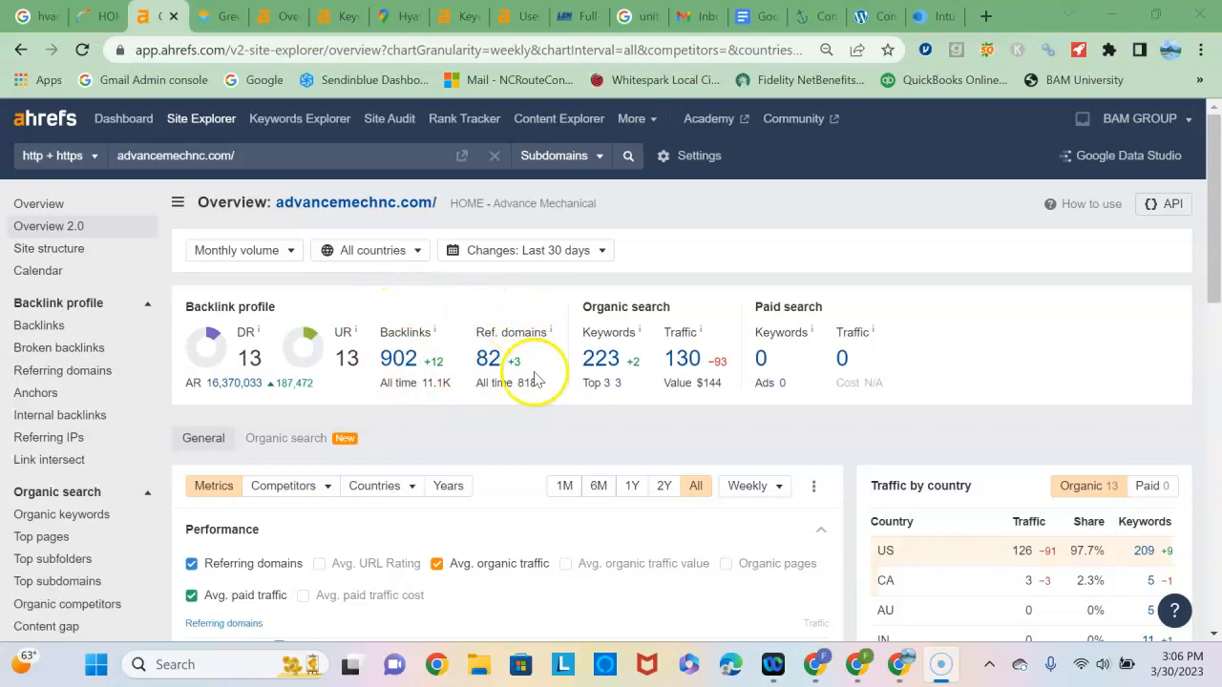
mouse_move(462, 306)
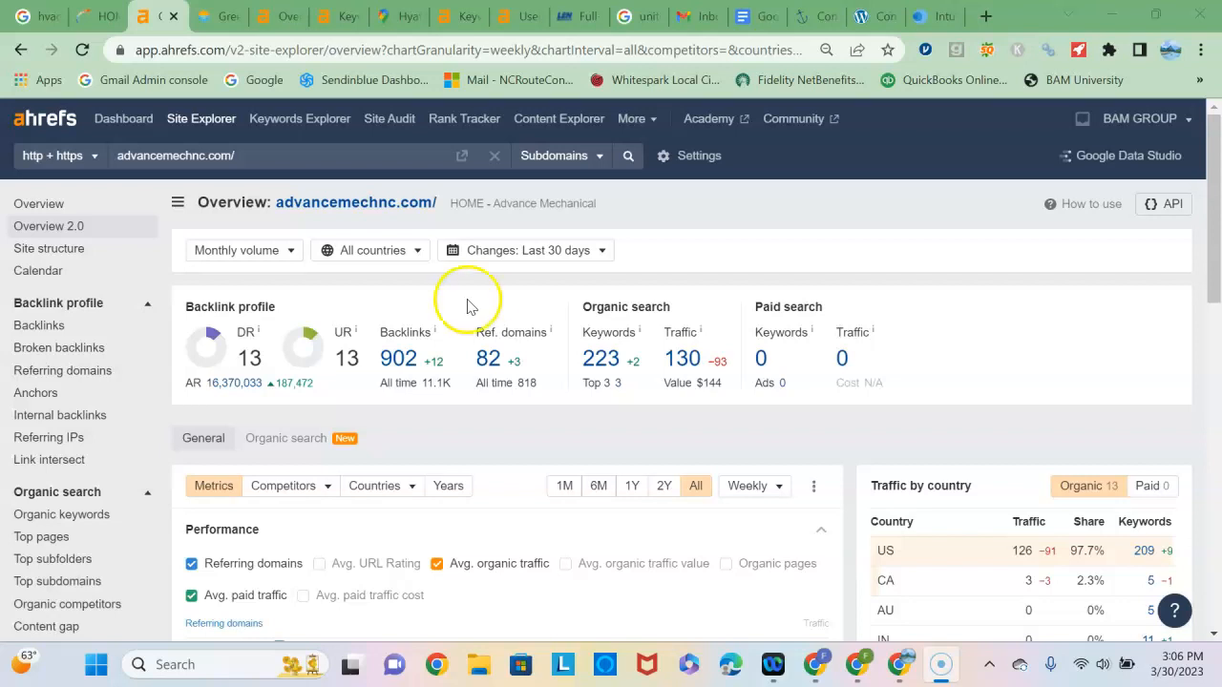
mouse_move(453, 304)
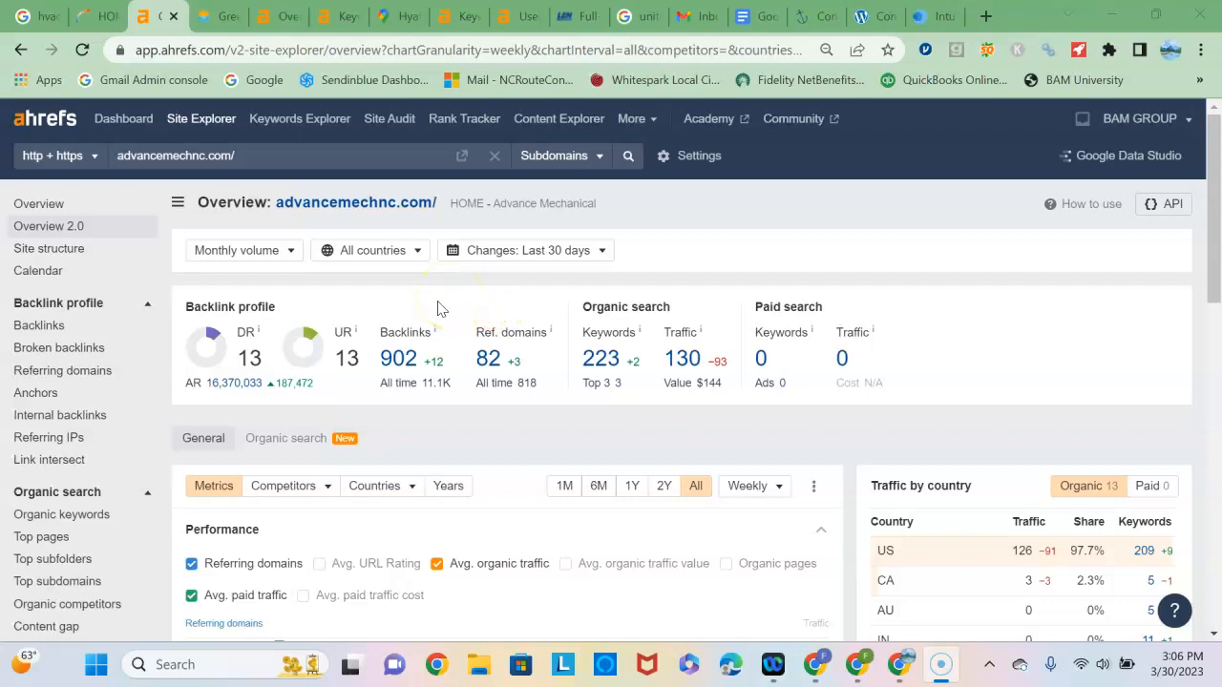
mouse_move(482, 296)
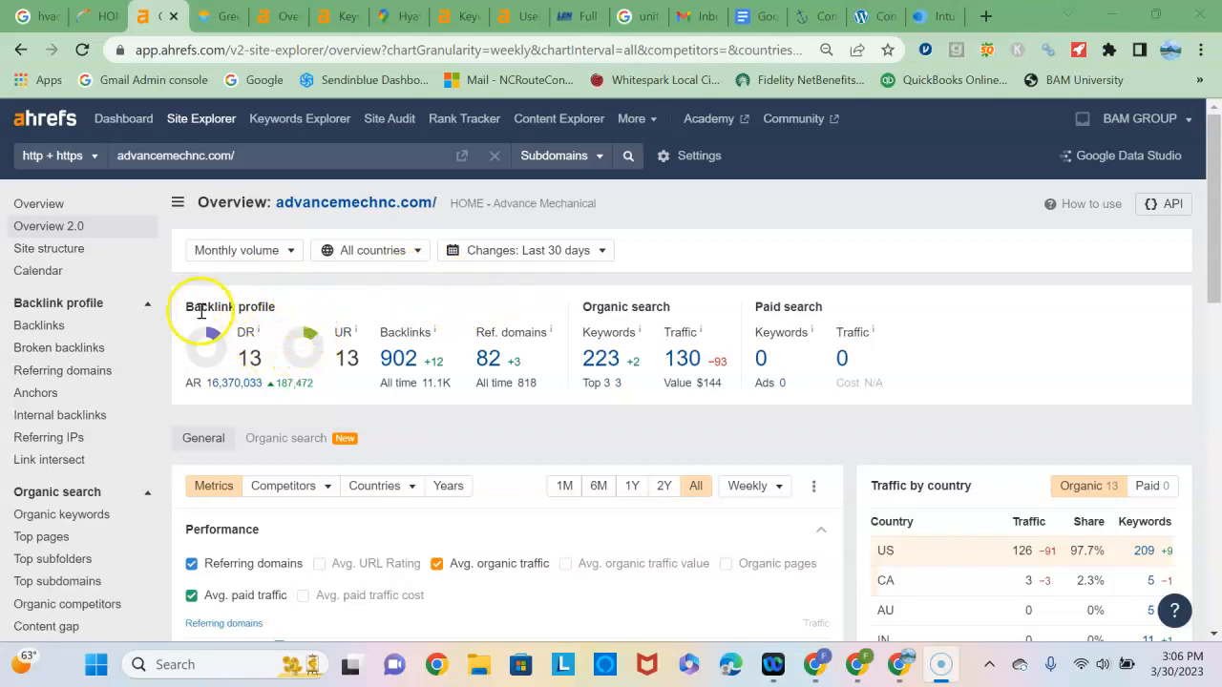
mouse_move(301, 342)
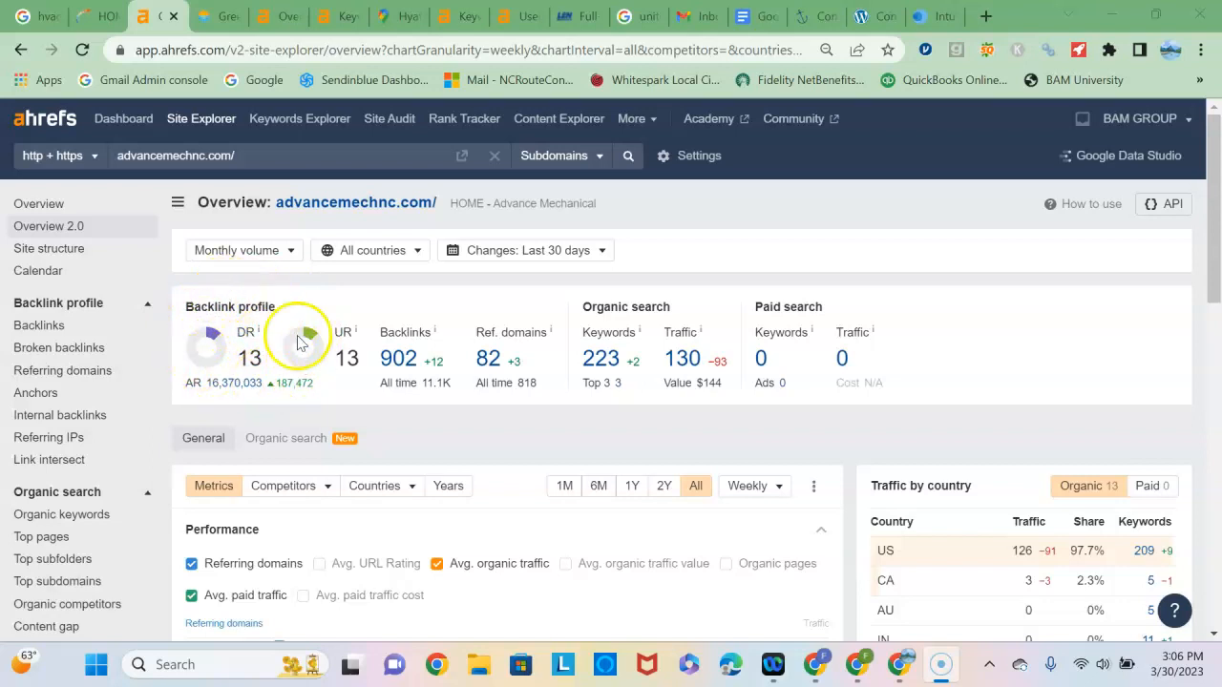
mouse_move(372, 304)
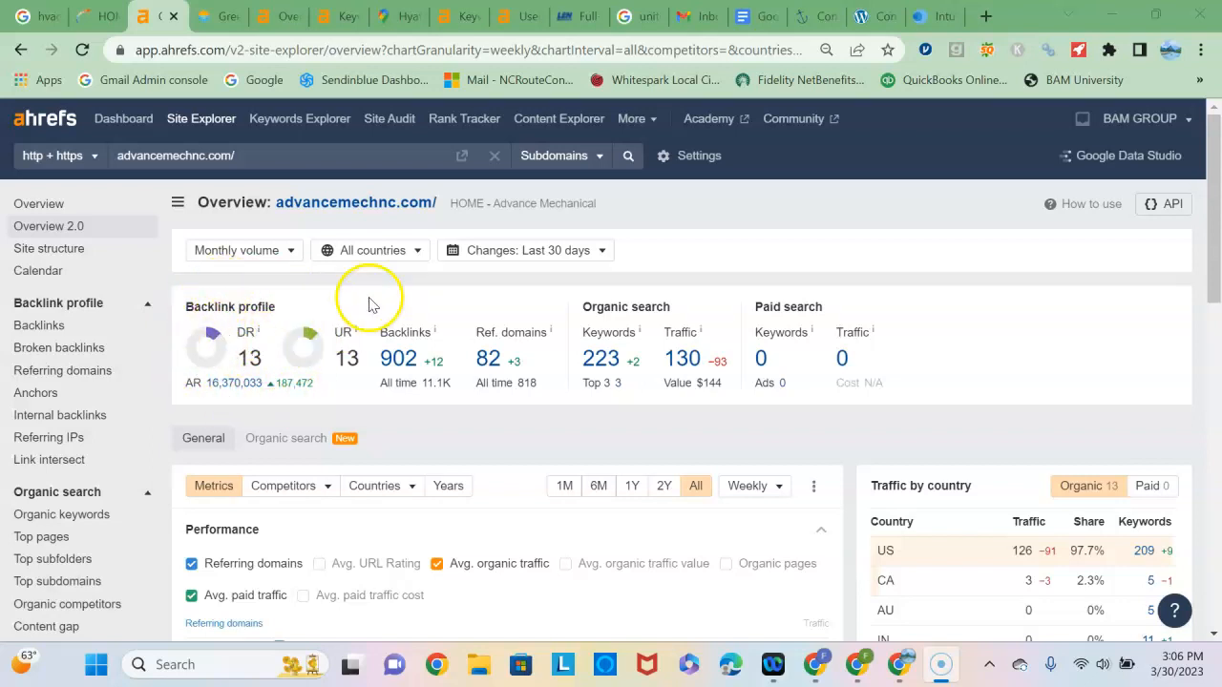
mouse_move(398, 299)
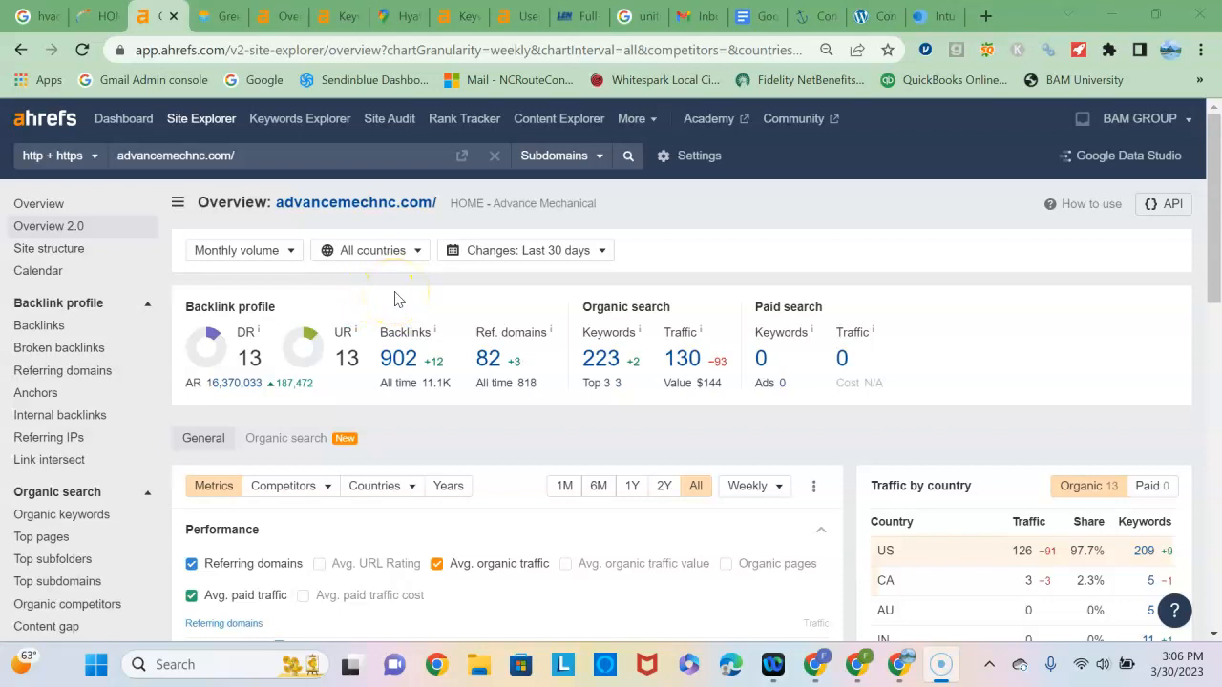
mouse_move(396, 295)
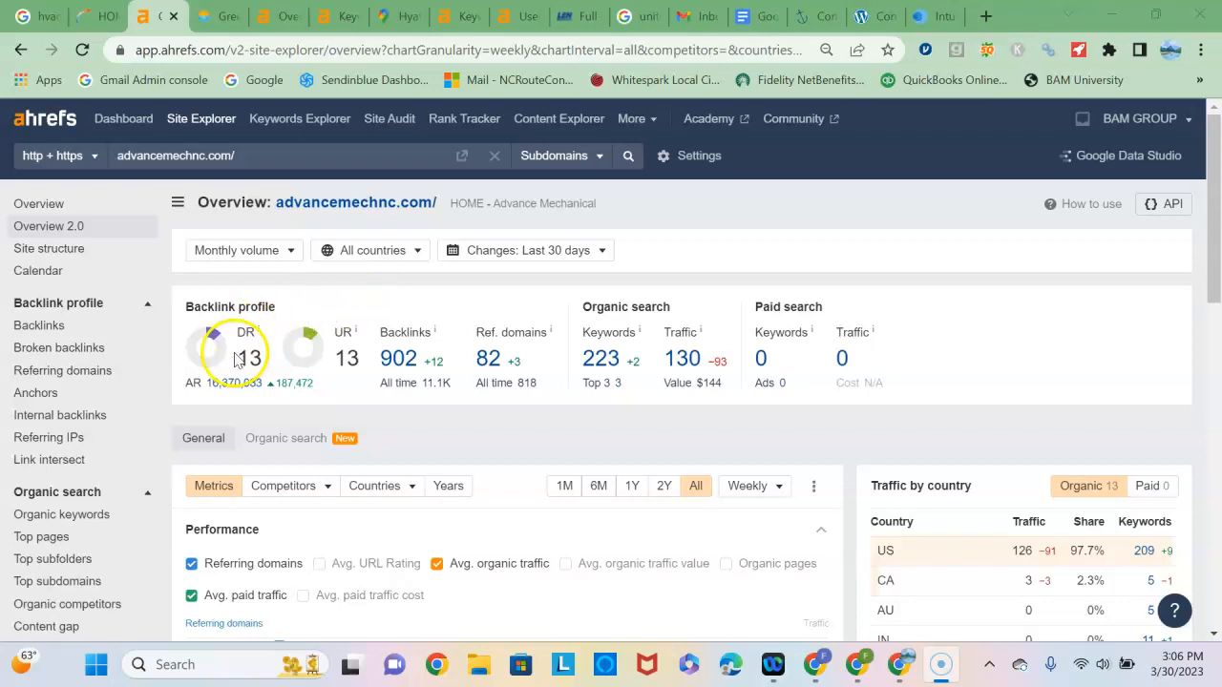
mouse_move(435, 324)
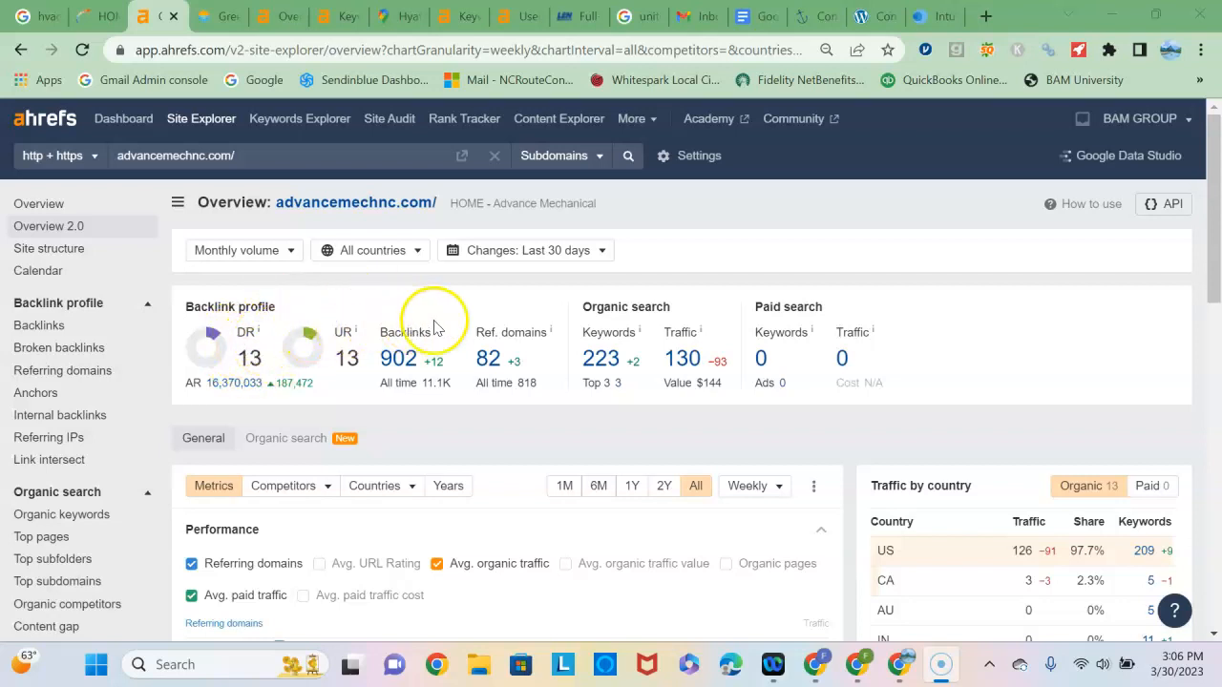
mouse_move(441, 304)
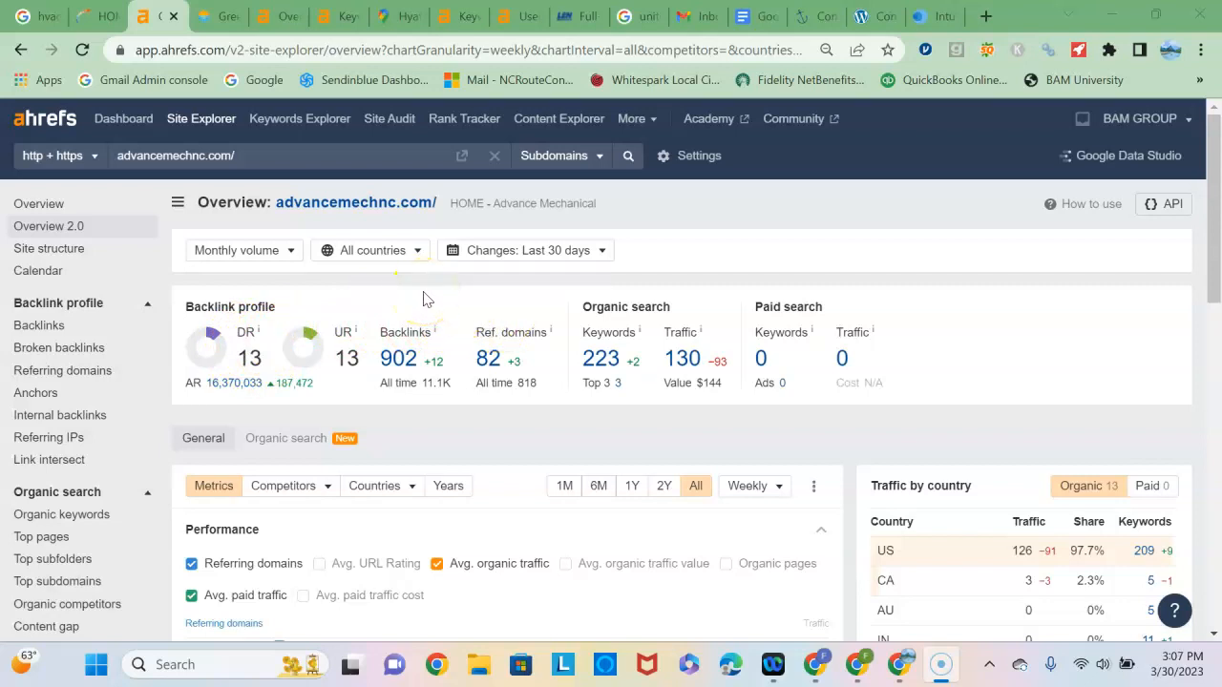
Switch to the Jackson and Sons Greenville page overview showing DR 19, 54 keywords and 92 traffic.
left_click(279, 16)
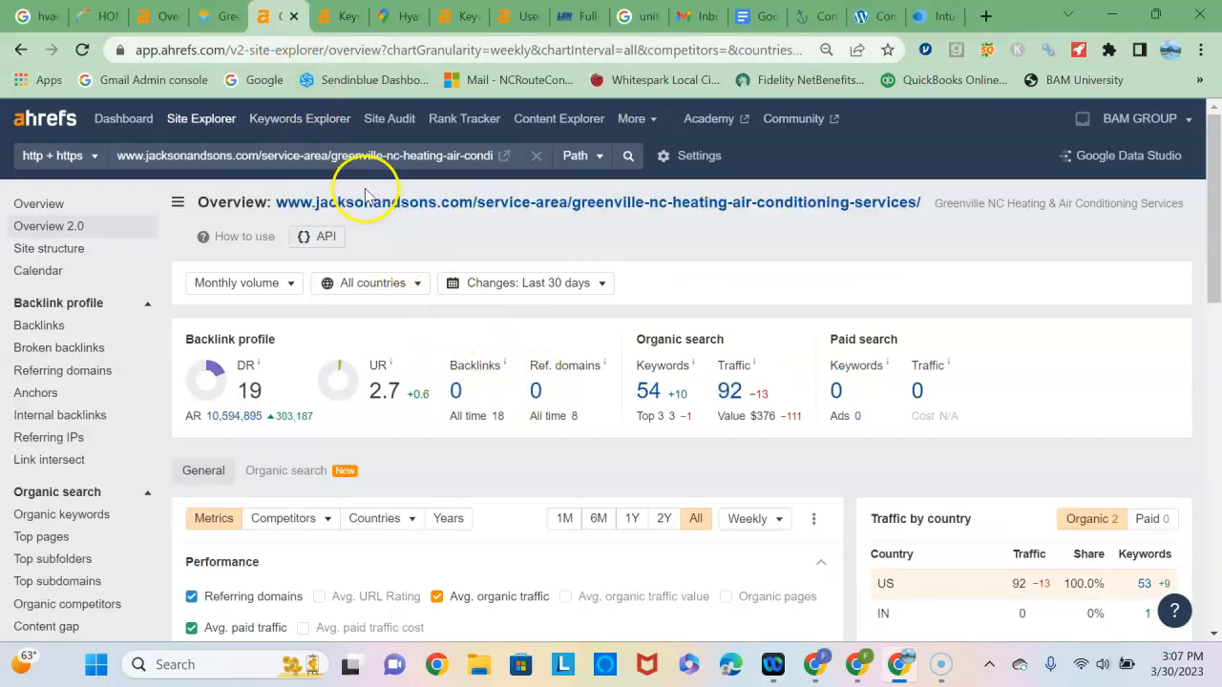
mouse_move(428, 334)
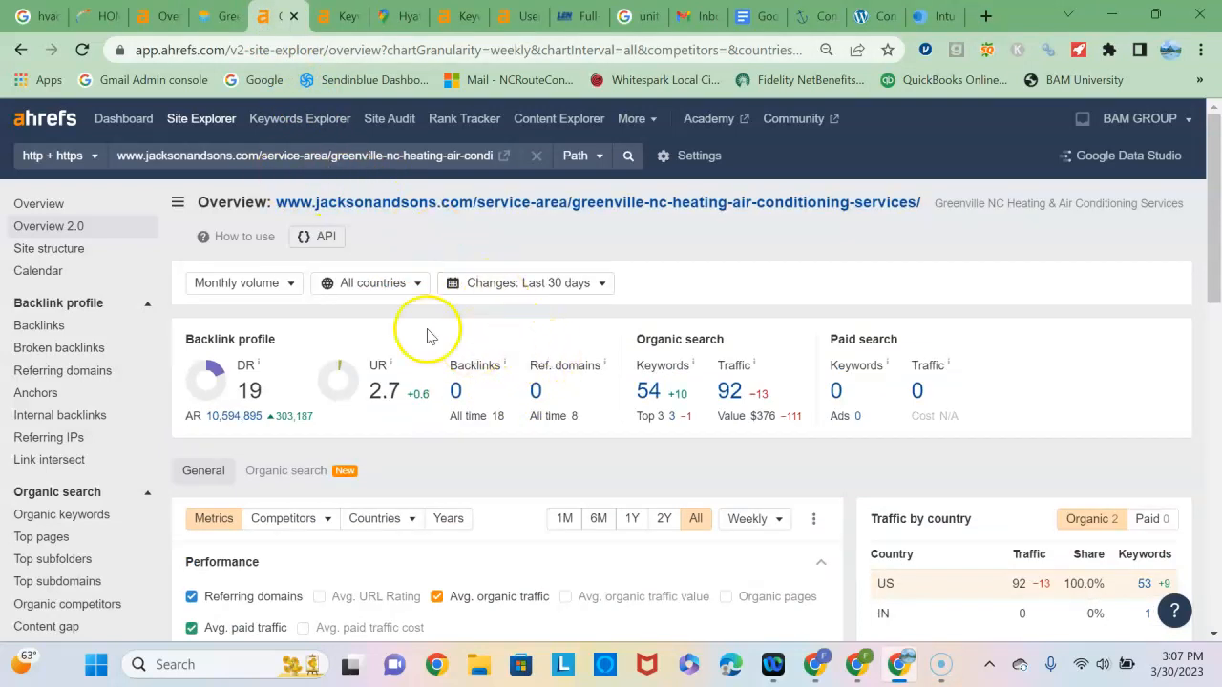
mouse_move(401, 348)
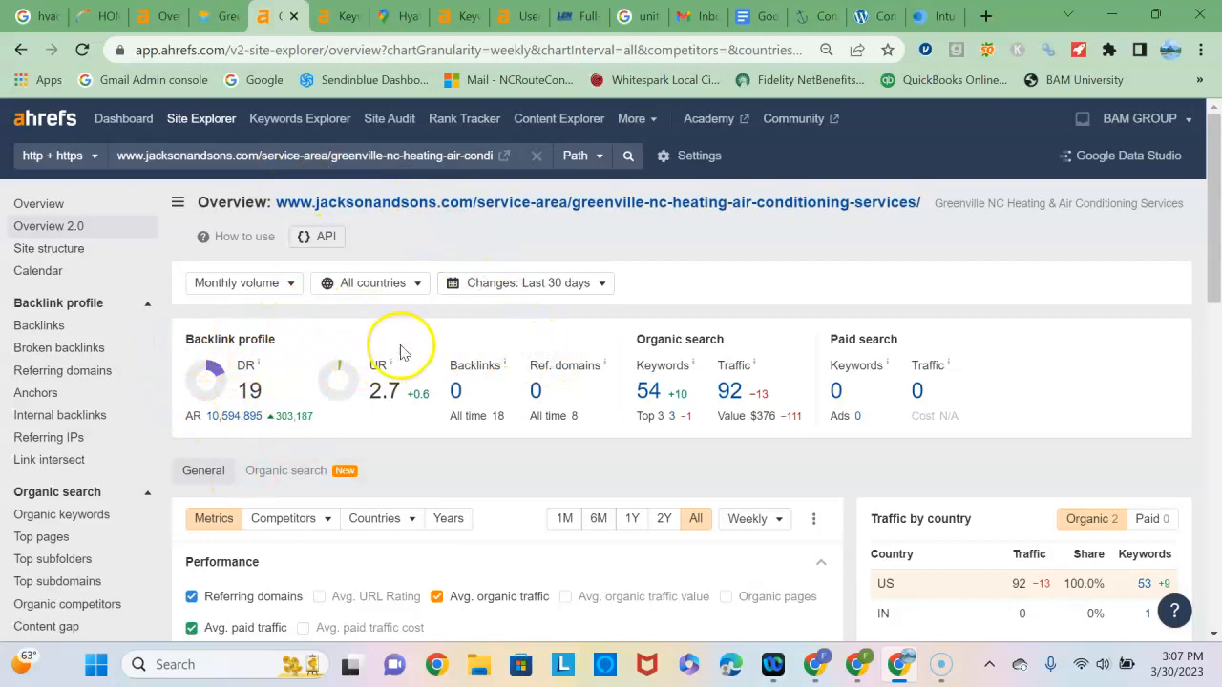
mouse_move(355, 324)
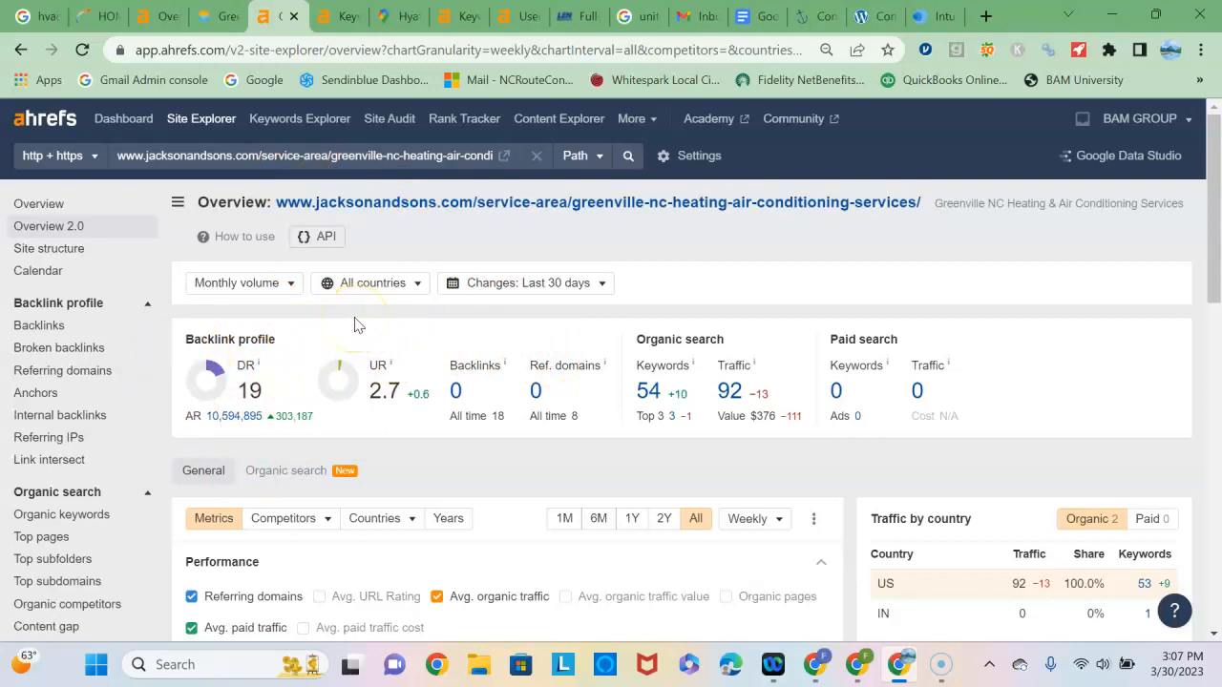
mouse_move(413, 315)
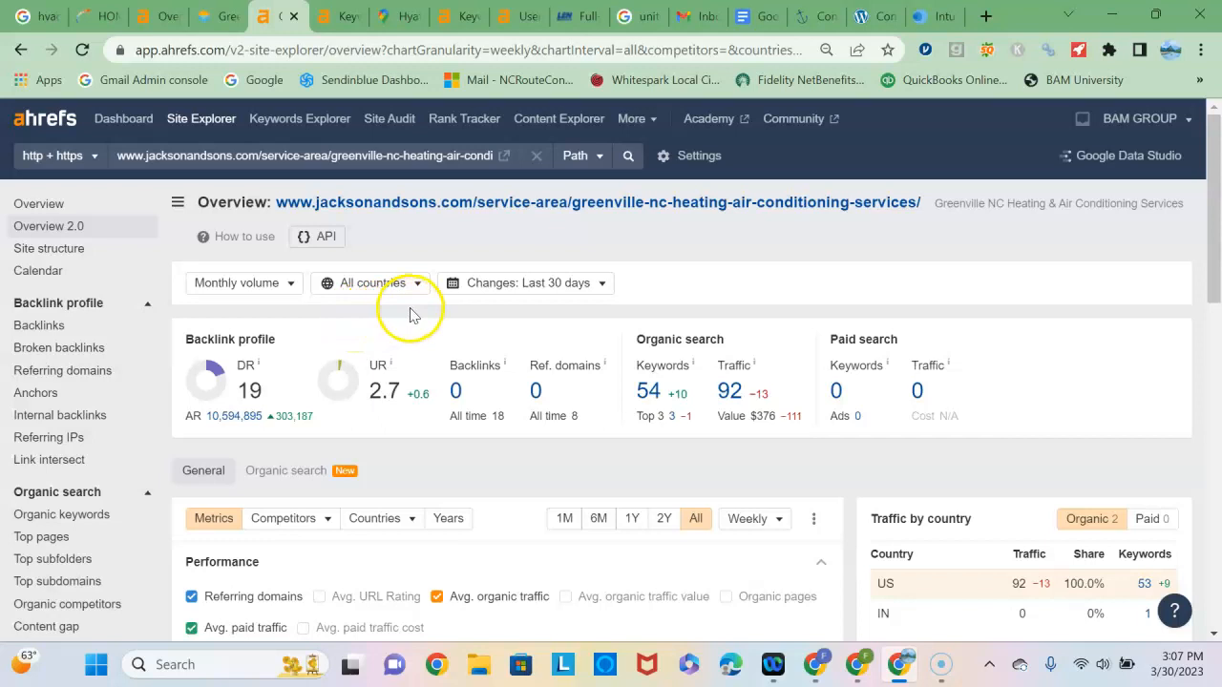
mouse_move(547, 308)
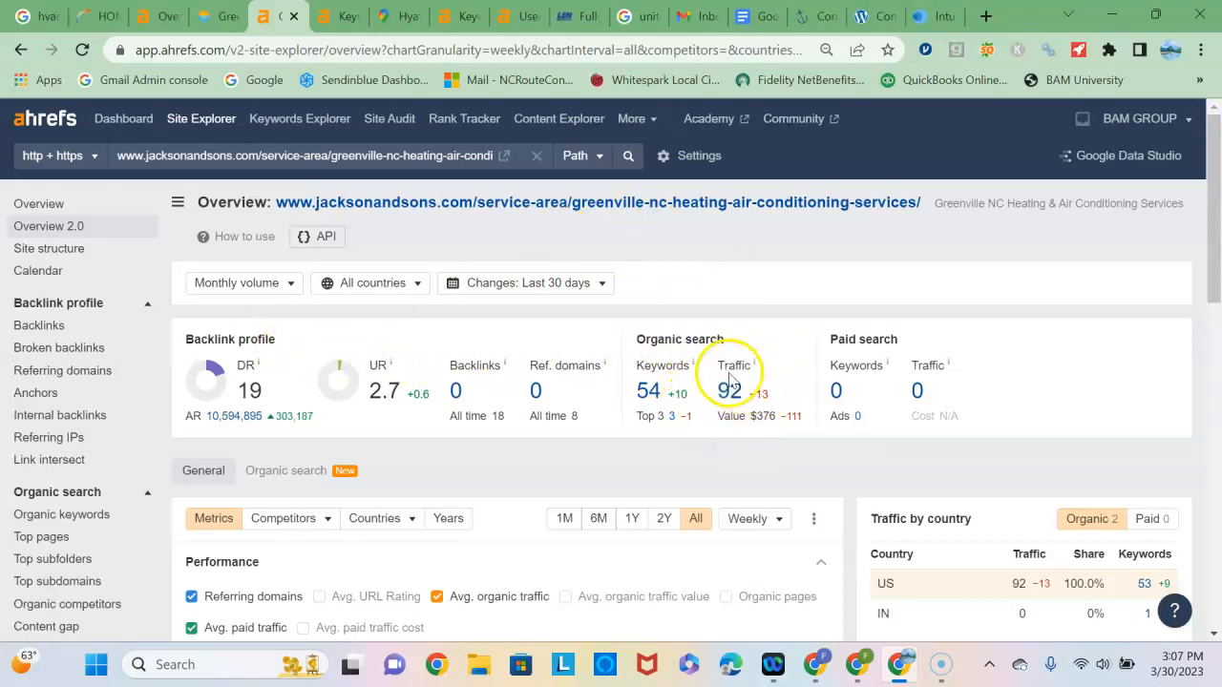
mouse_move(702, 282)
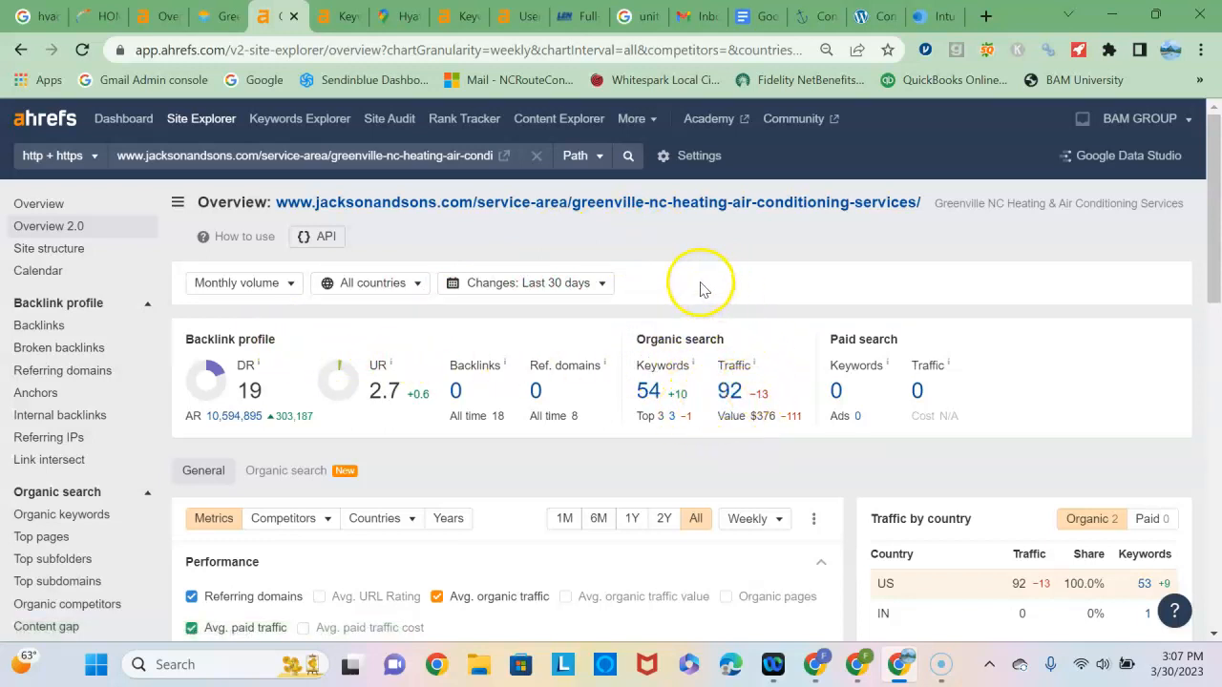
mouse_move(176, 151)
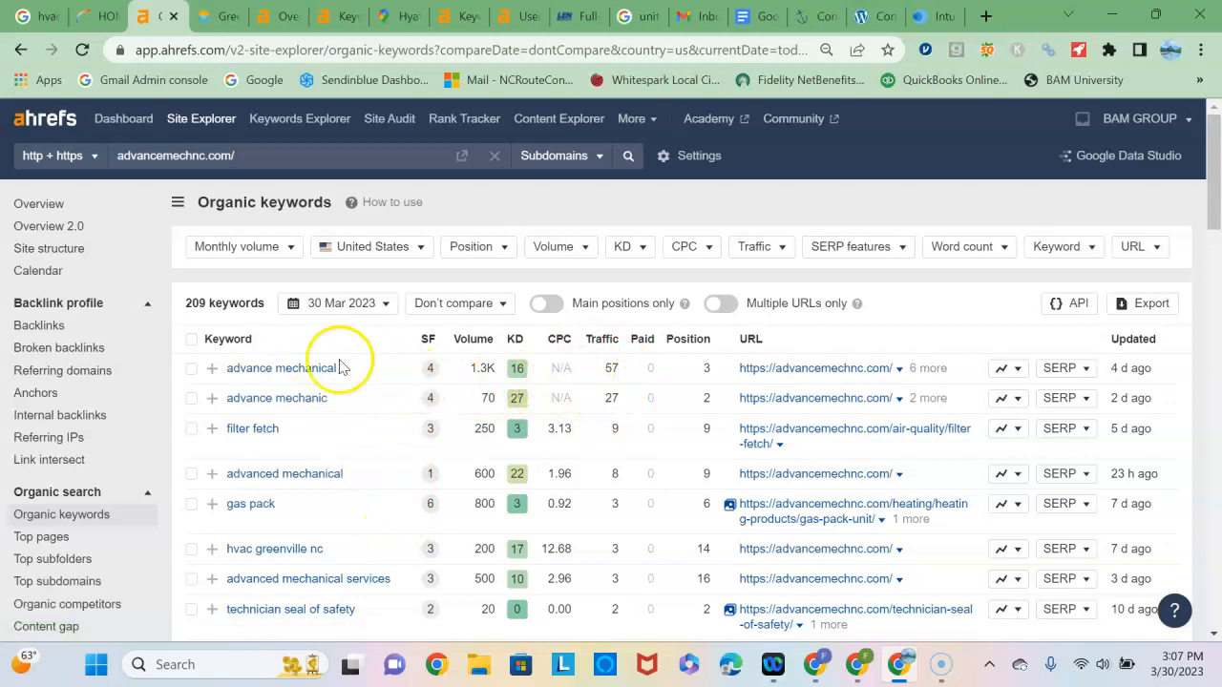
mouse_move(430, 473)
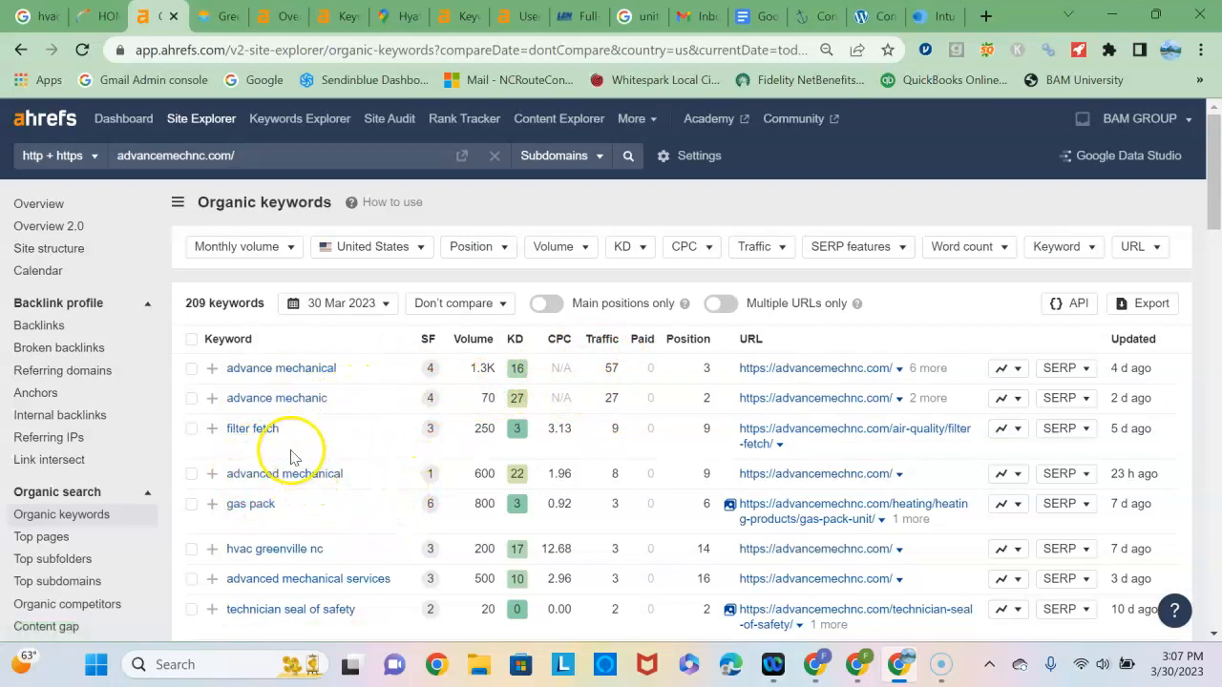
mouse_move(280, 367)
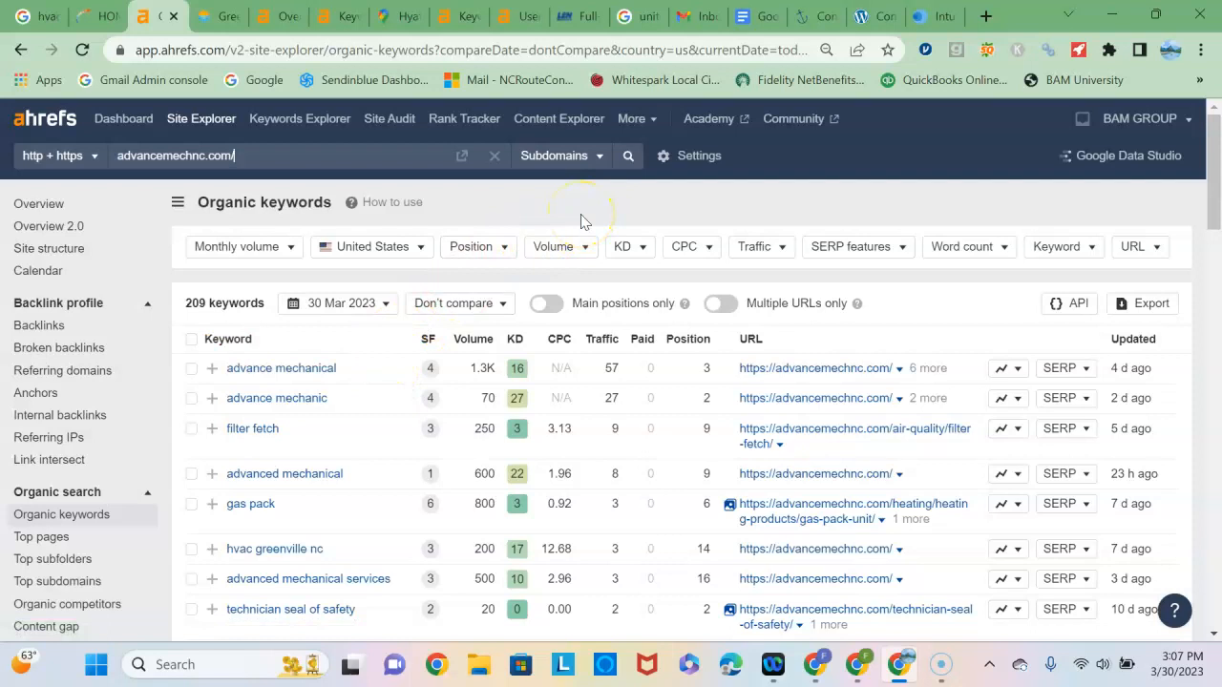
mouse_move(1094, 184)
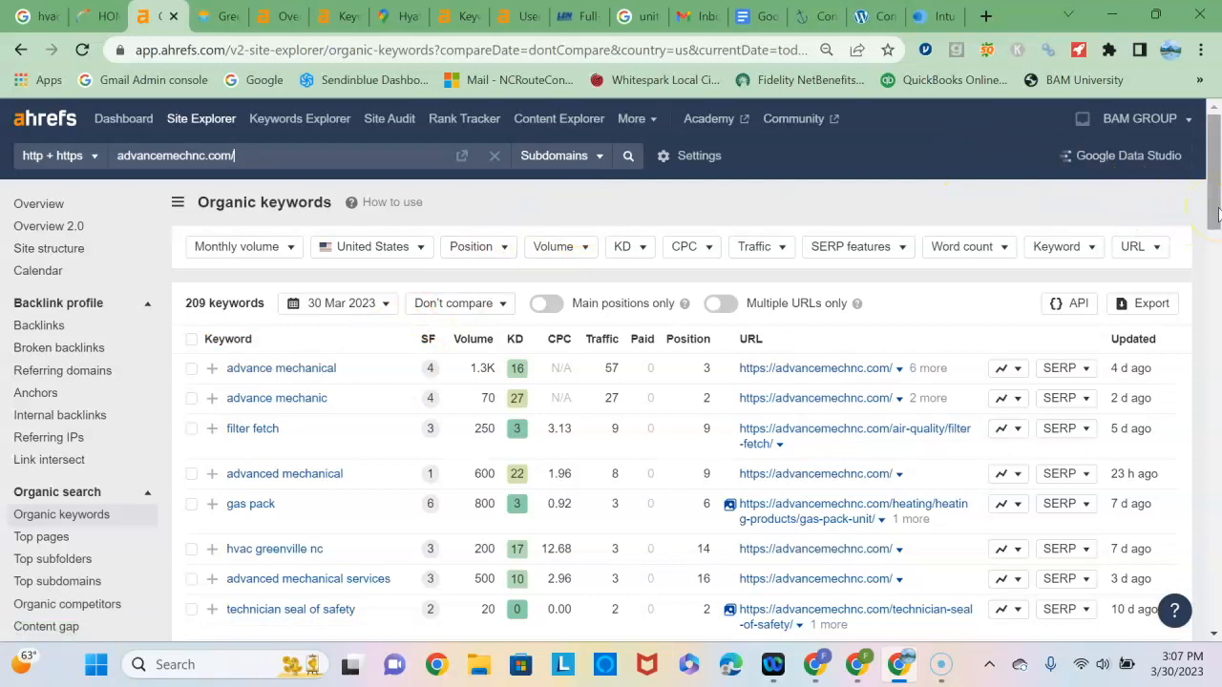
Scroll advancemechnc.com's keyword table past greenville nc hvac and mechanical heating.
scroll("down", 3)
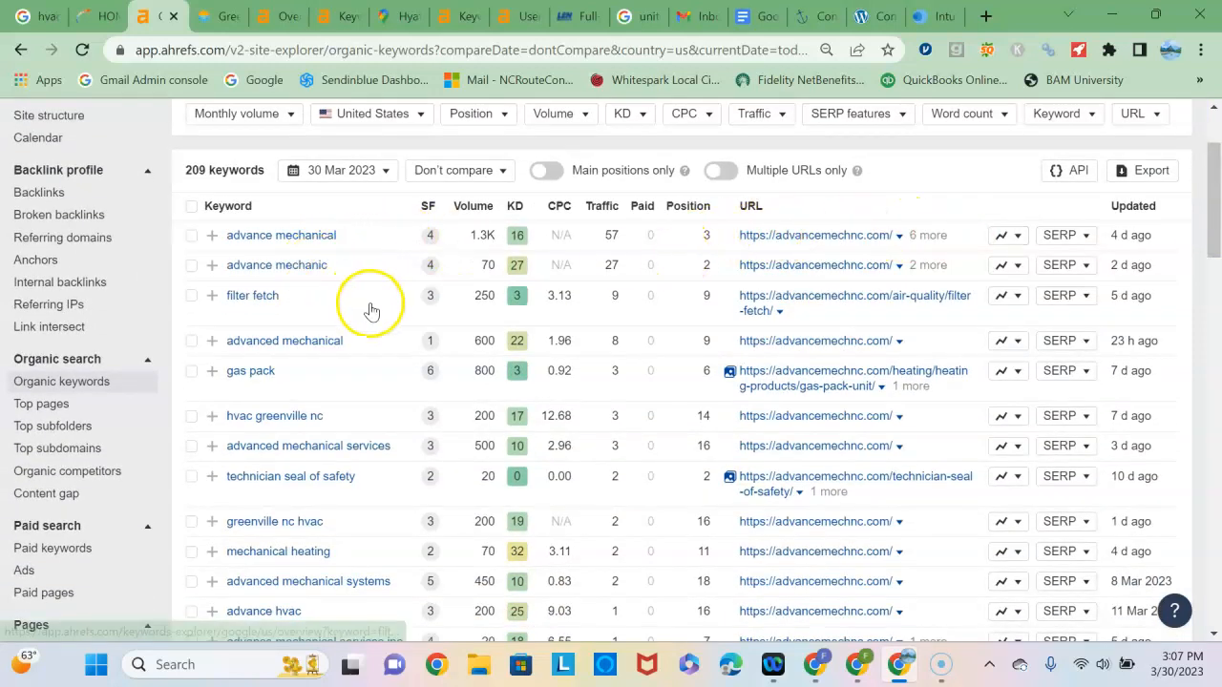
mouse_move(236, 399)
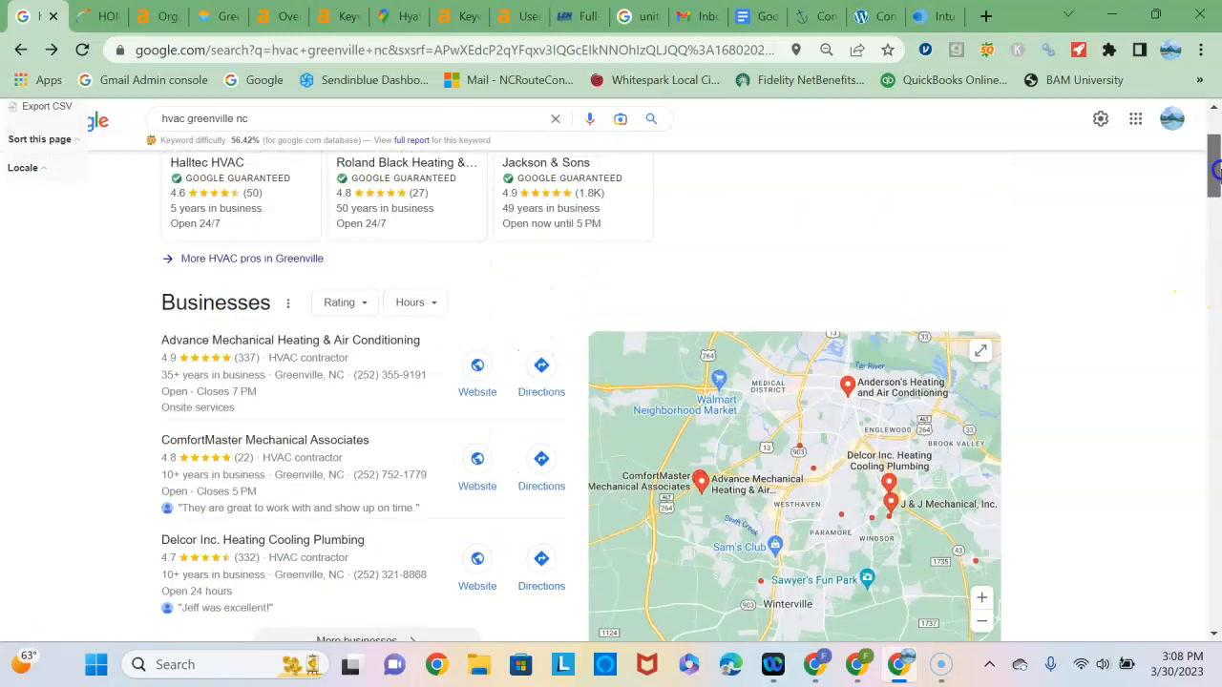
View the hvac greenville nc results with sponsored HVAC pros and Advance Mechanical leading local businesses.
scroll("down", 3)
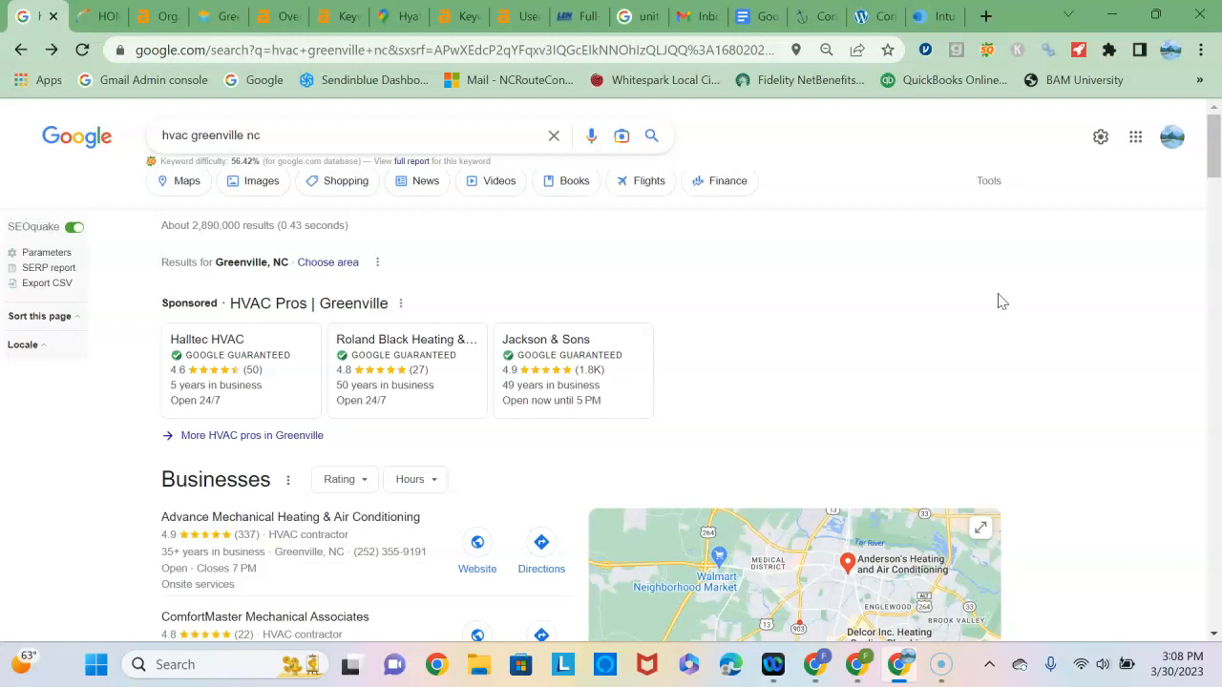
mouse_move(131, 341)
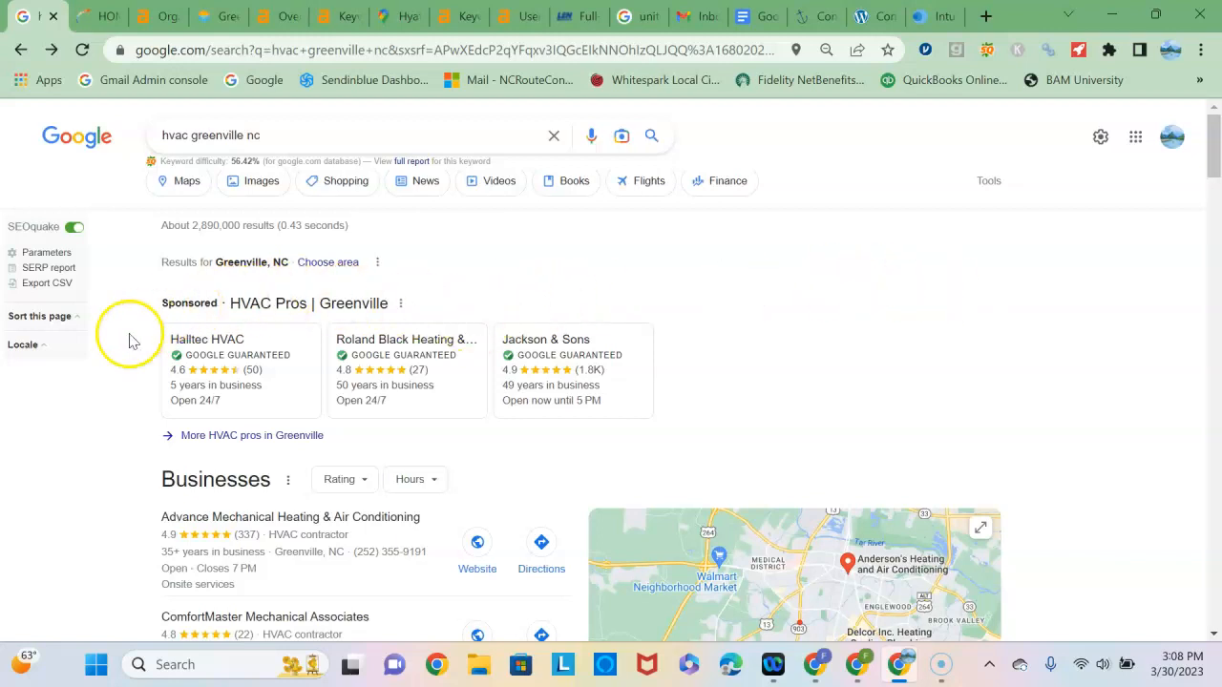